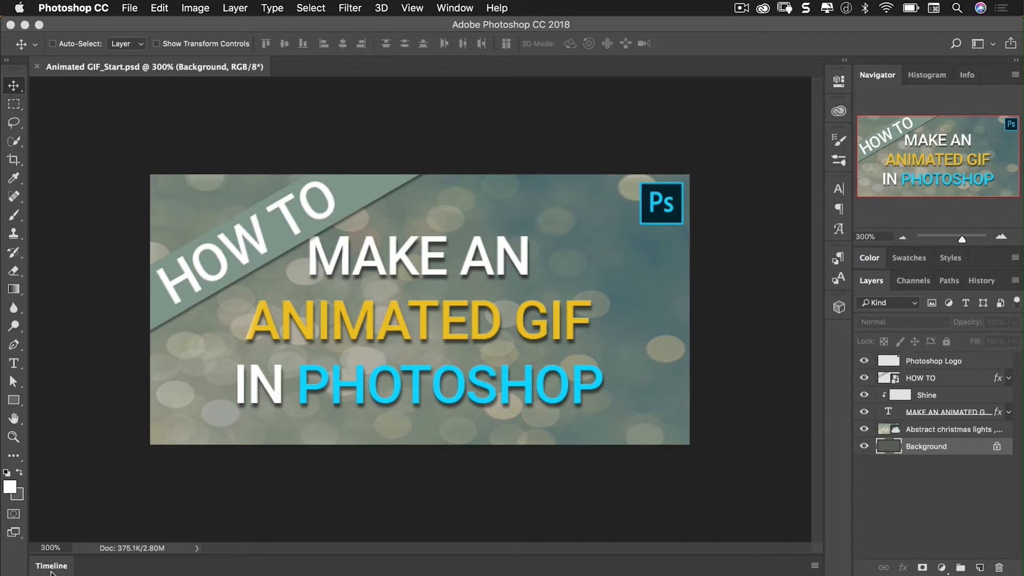
pyautogui.moveTo(457, 271)
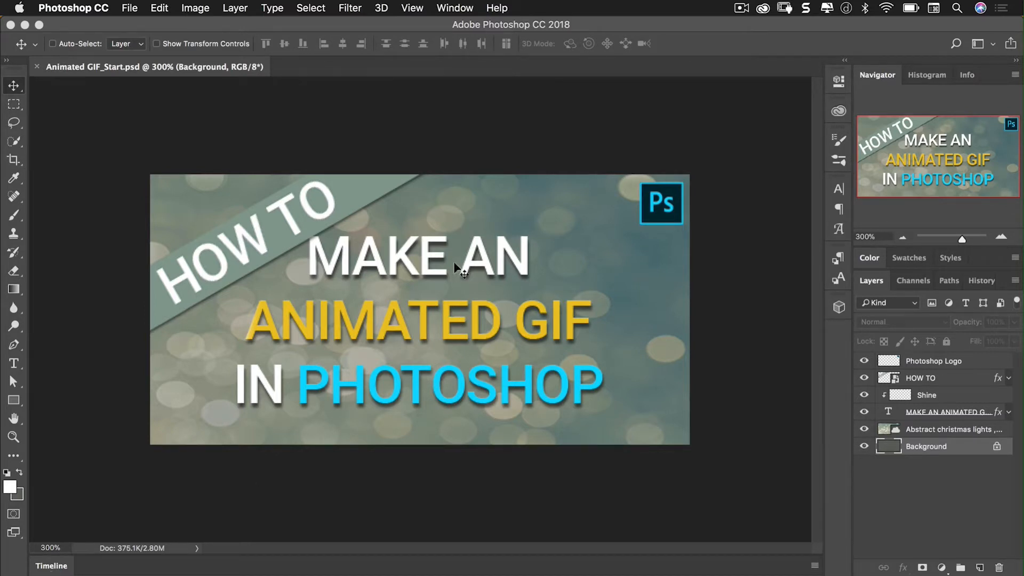
pyautogui.moveTo(57, 25)
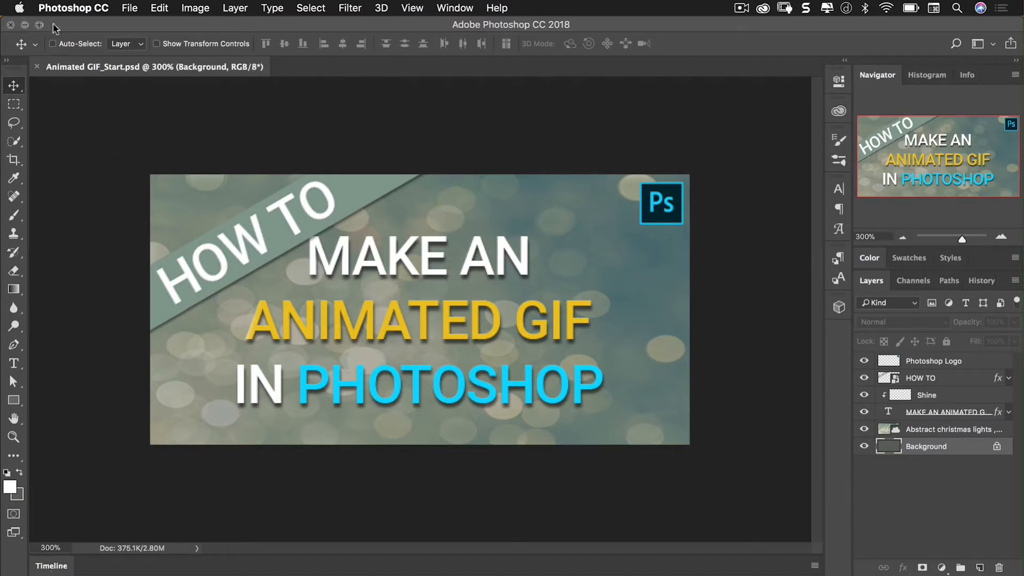
# Open Image Size from the Image menu to confirm 506 × 253 px at 72 ppi
pyautogui.click(195, 8)
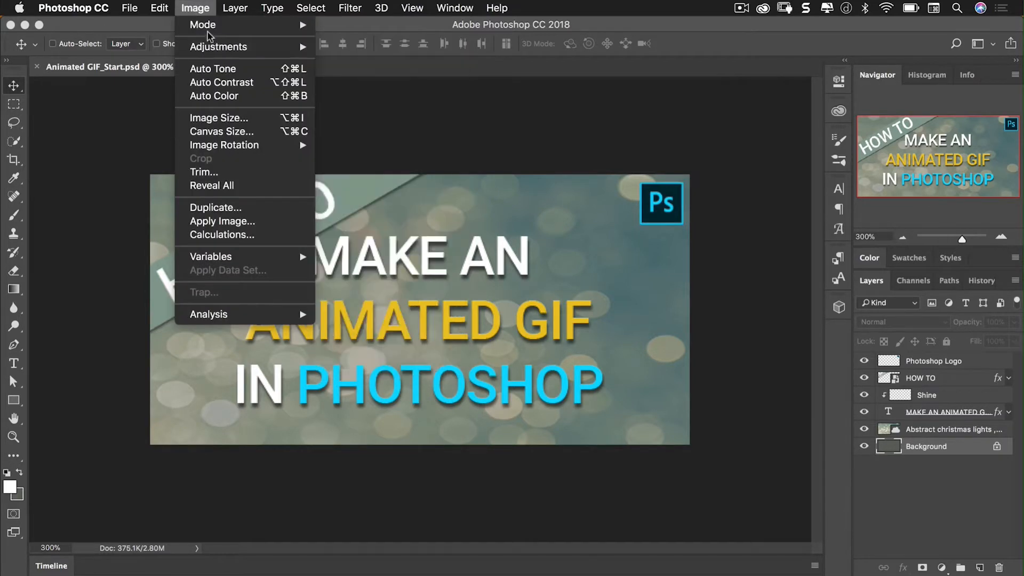
pyautogui.moveTo(232, 119)
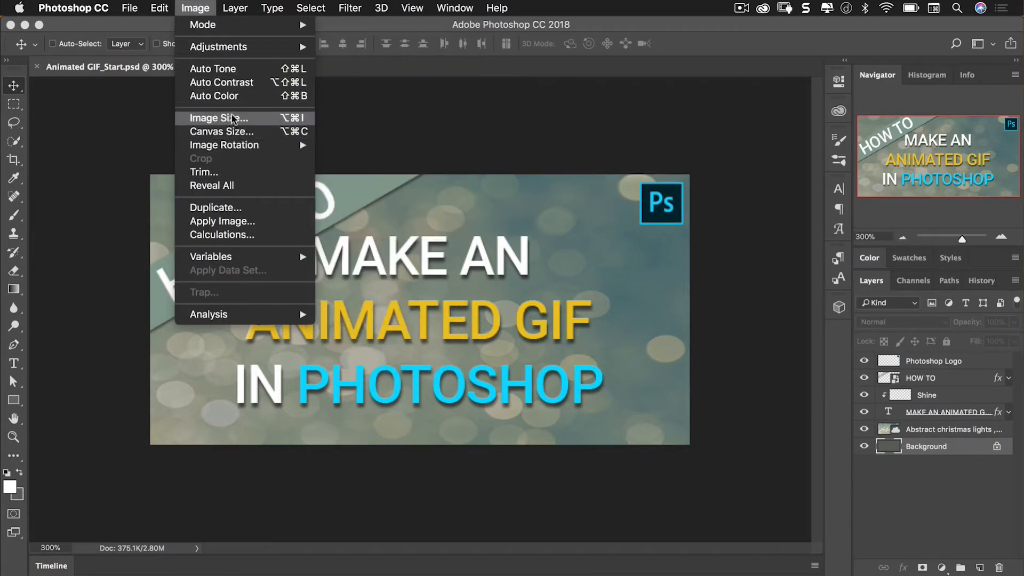
pyautogui.click(216, 118)
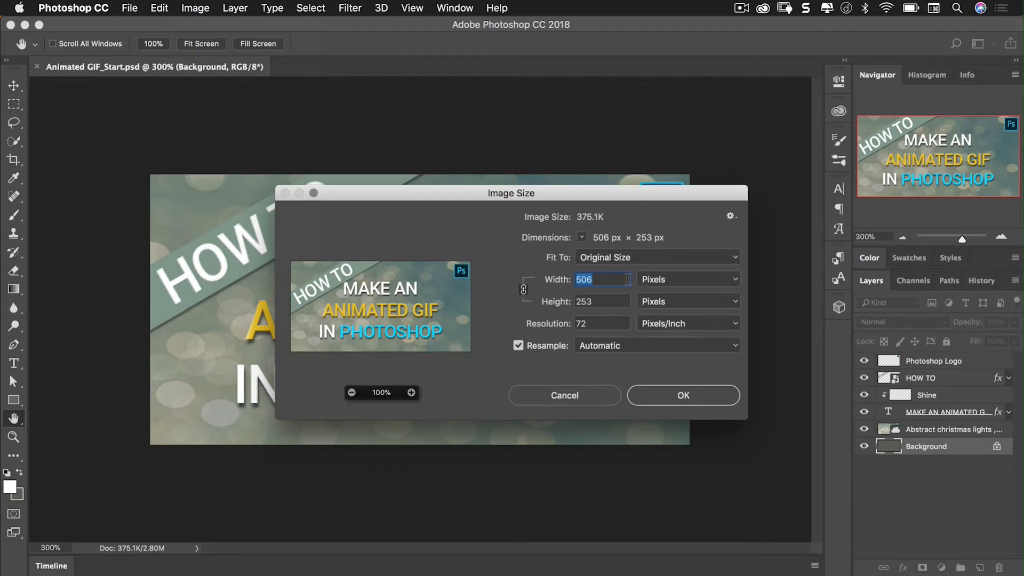
pyautogui.moveTo(625, 279)
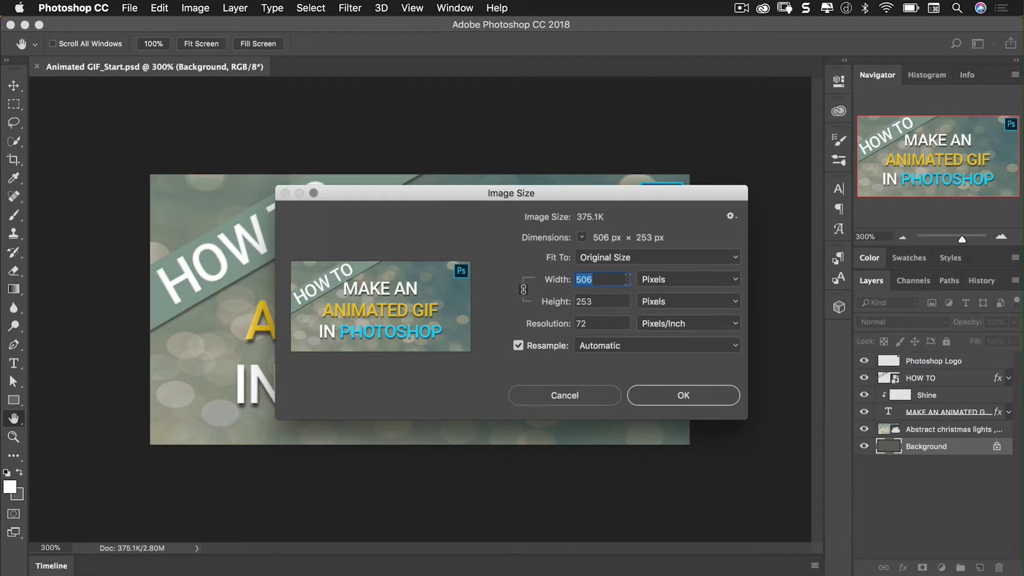
pyautogui.moveTo(571, 401)
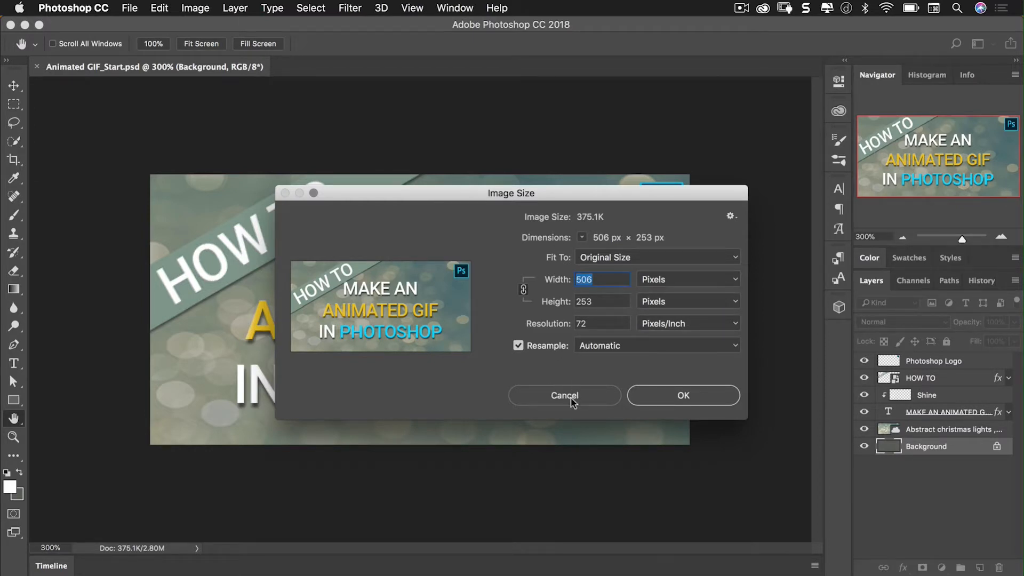
# Cancel the Image Size dialog without changes and select the Shine layer
pyautogui.click(565, 395)
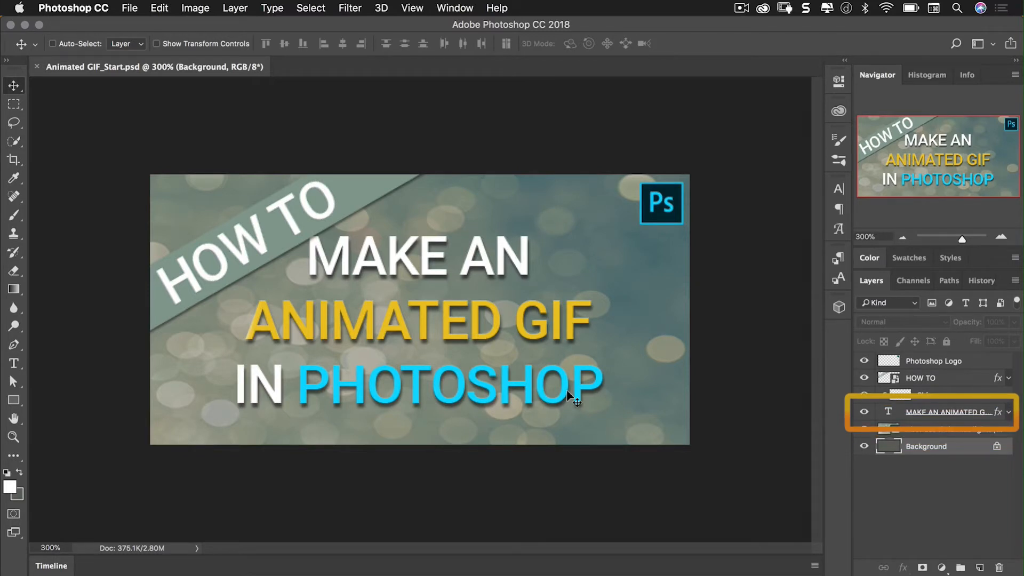
pyautogui.click(931, 395)
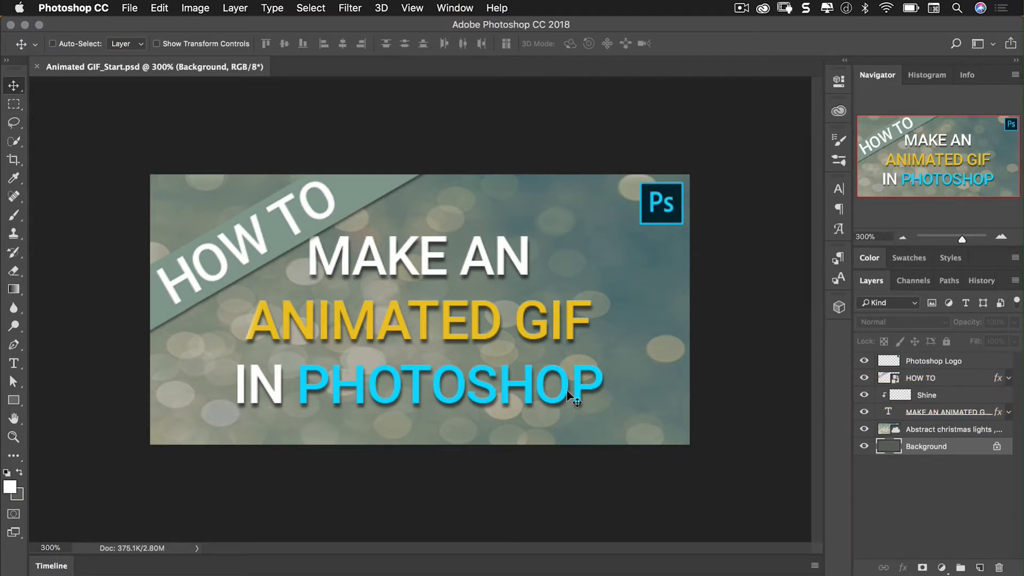
pyautogui.moveTo(580, 200)
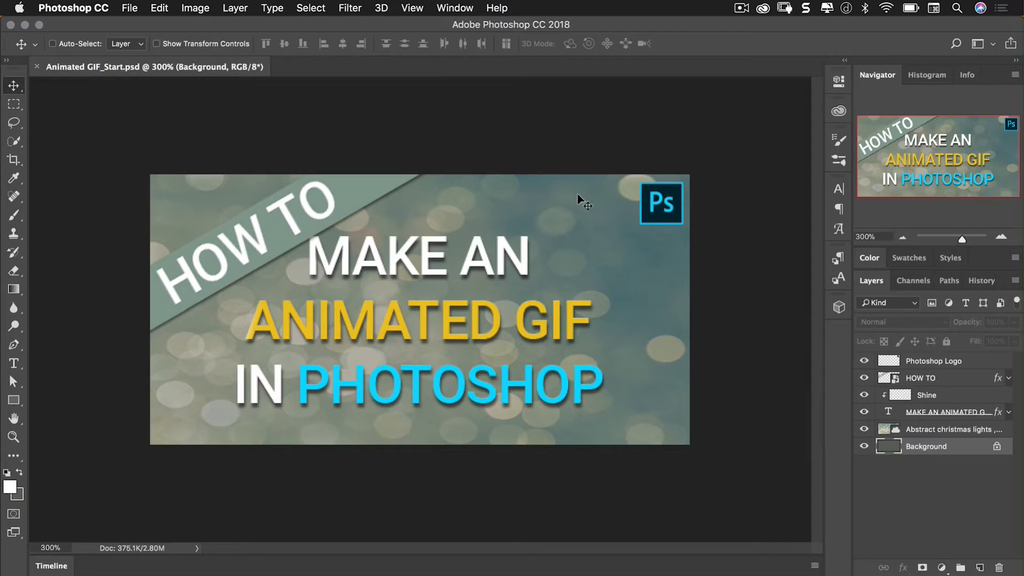
pyautogui.click(926, 394)
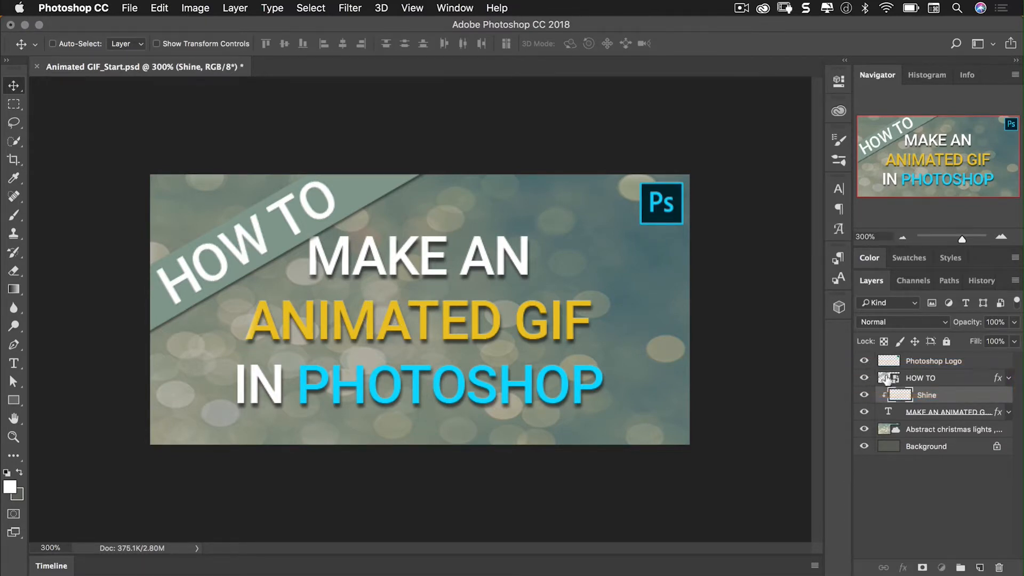
# Open the HOW TO smart object as HOW TO.psb, then return to Animated GIF_Start.psd
pyautogui.doubleClick(889, 378)
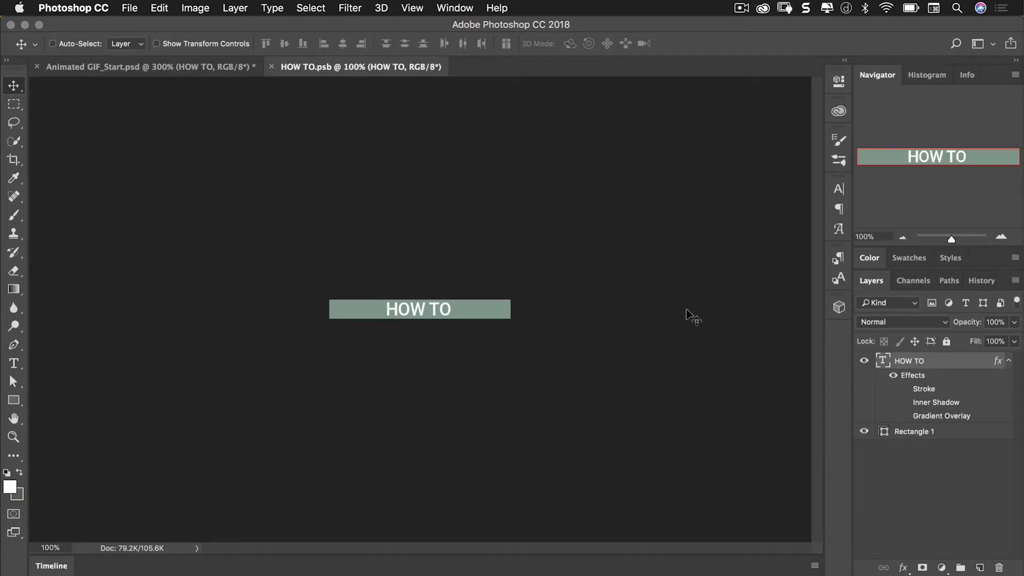
pyautogui.click(147, 66)
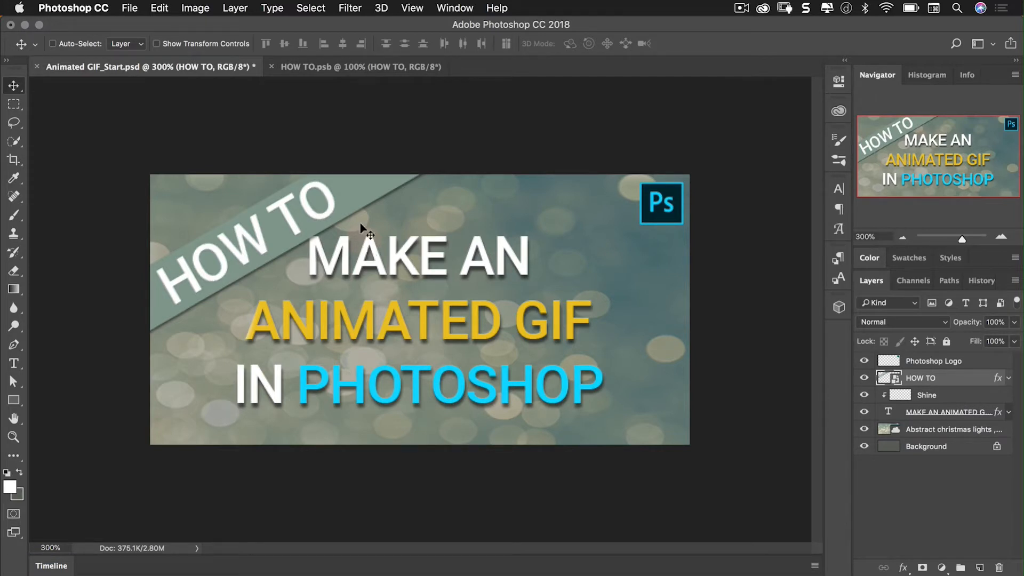
# Show the Timeline panel with Create Video Timeline kept as the timeline type
pyautogui.click(454, 7)
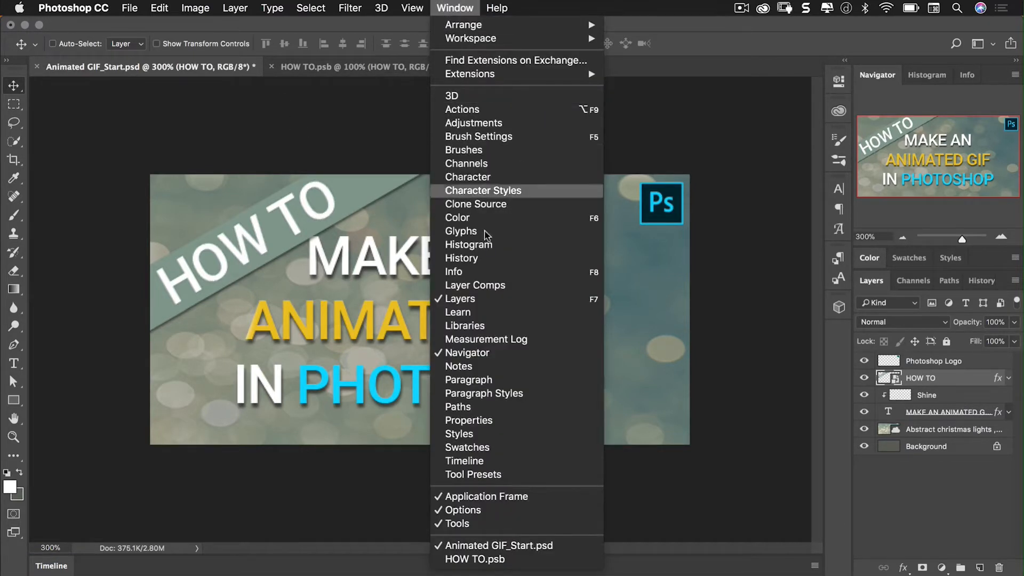
pyautogui.moveTo(491, 462)
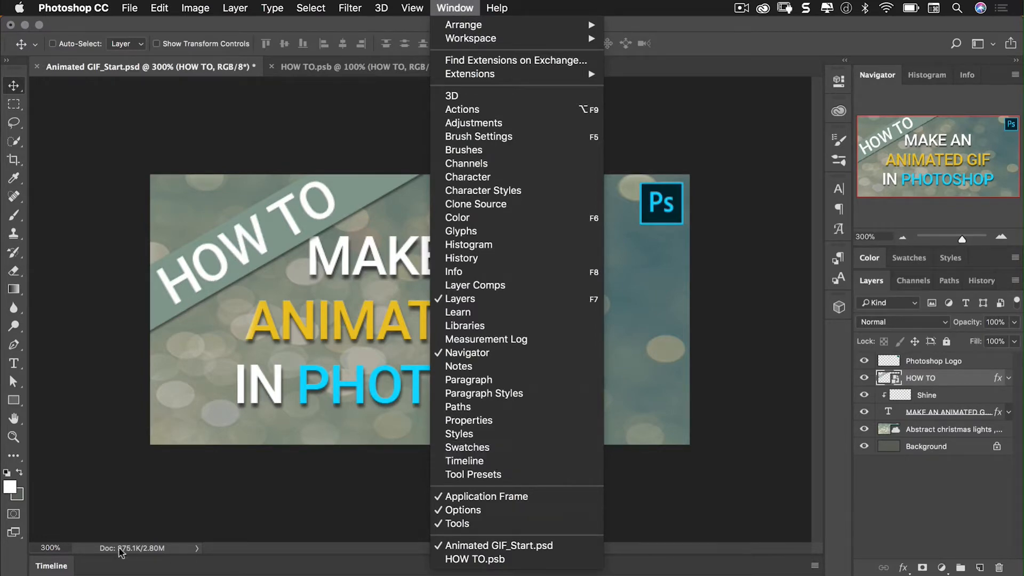
pyautogui.click(464, 460)
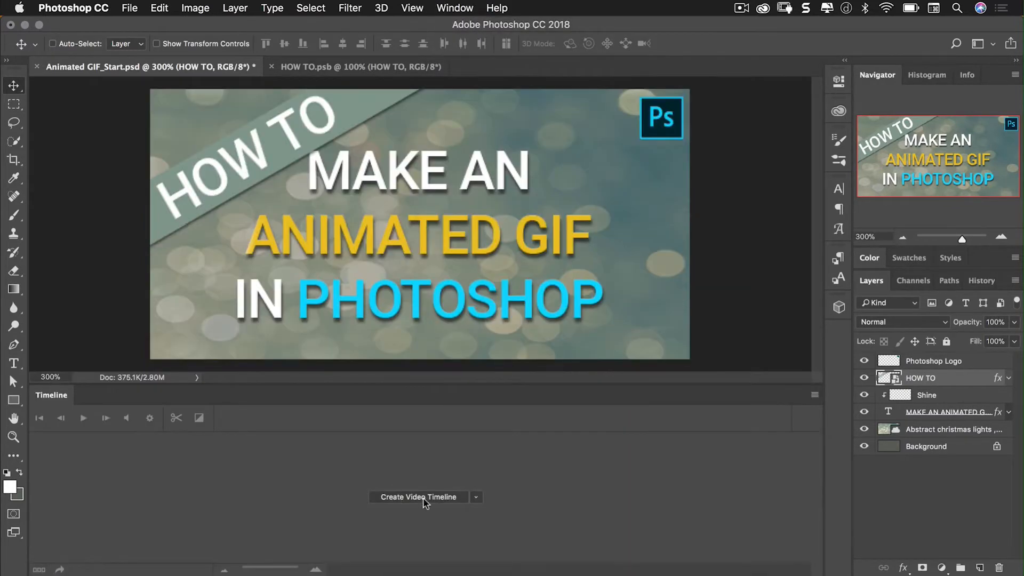
pyautogui.click(476, 497)
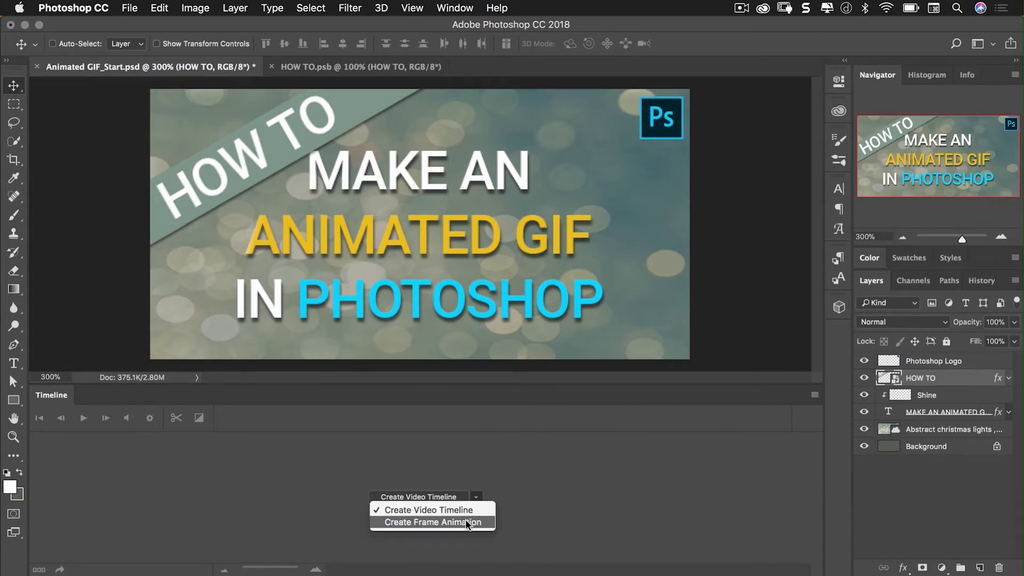
pyautogui.moveTo(458, 510)
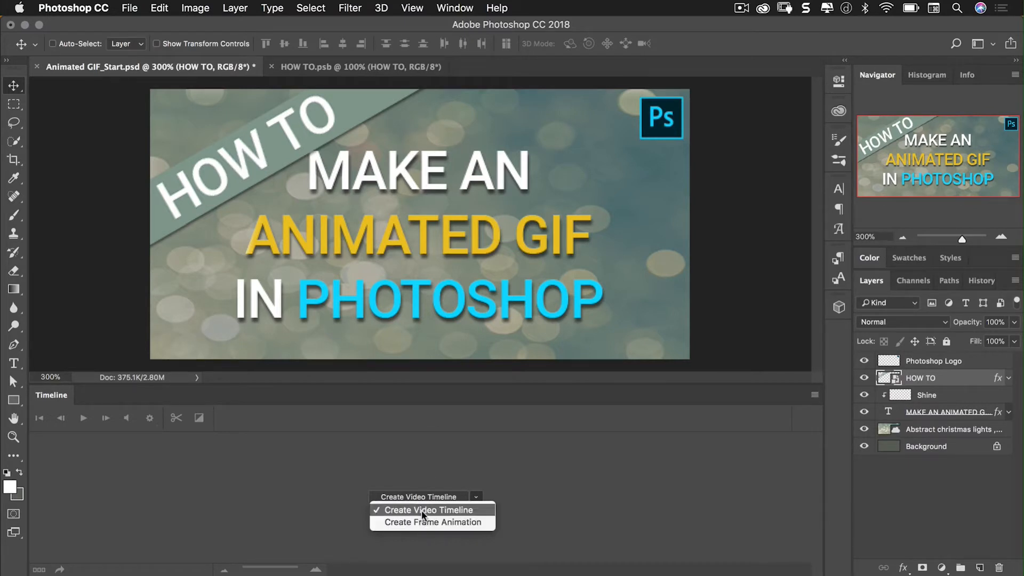
pyautogui.click(428, 510)
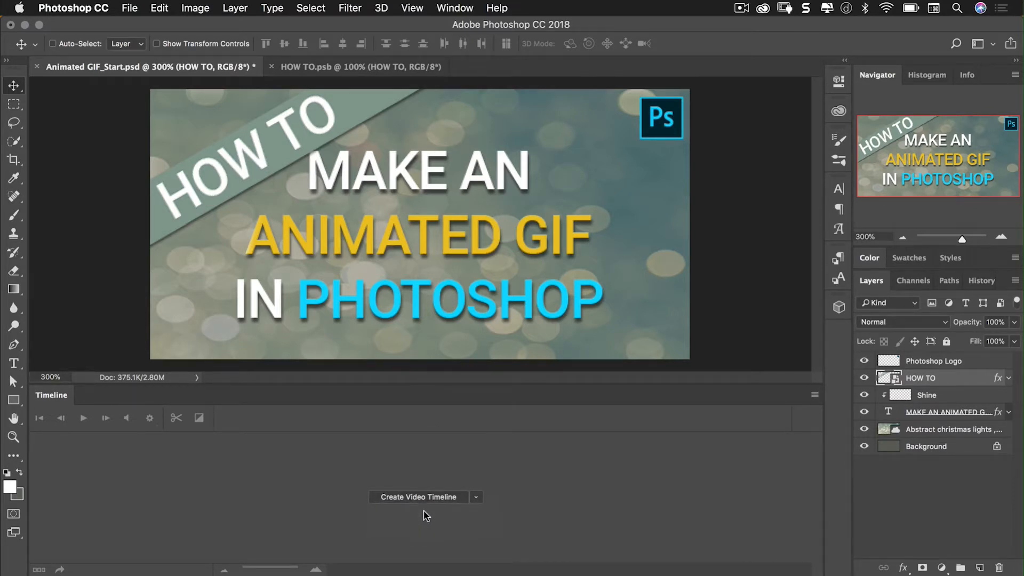
# Create the video timeline and shift the logo, HOW TO and Shine clips to about 2 seconds
pyautogui.click(417, 497)
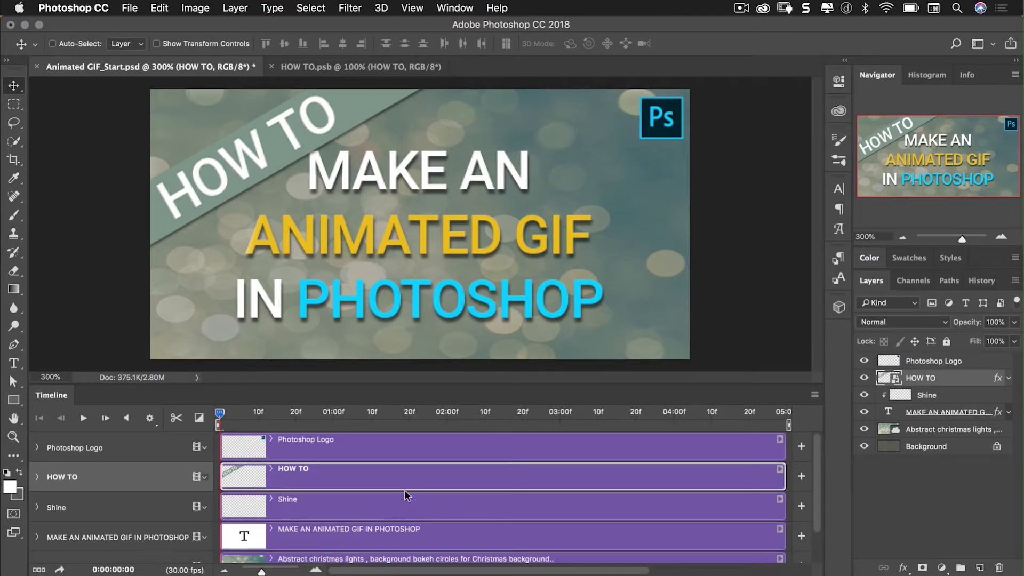
pyautogui.moveTo(405, 458)
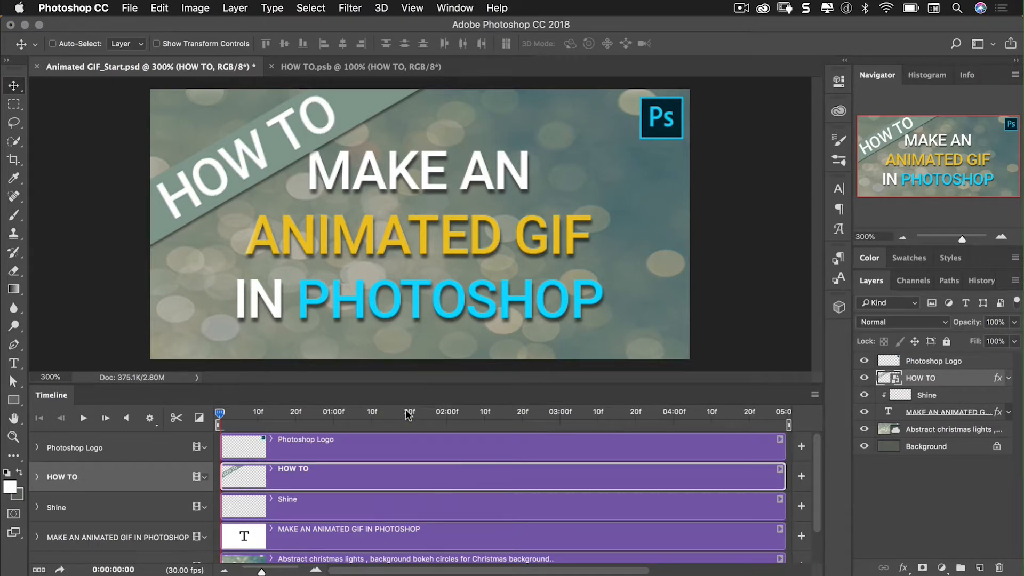
pyautogui.moveTo(447, 432)
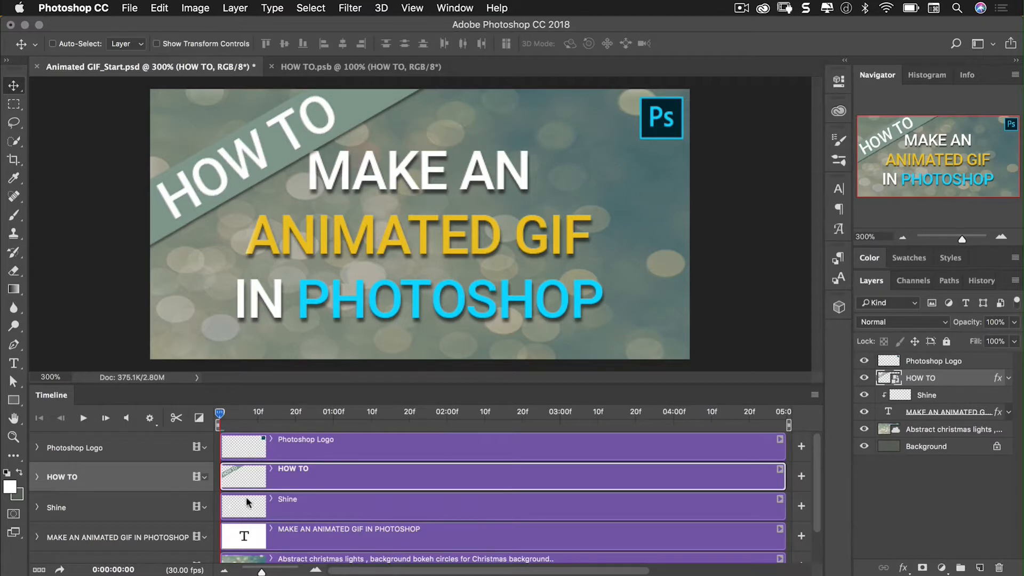
pyautogui.moveTo(235, 457)
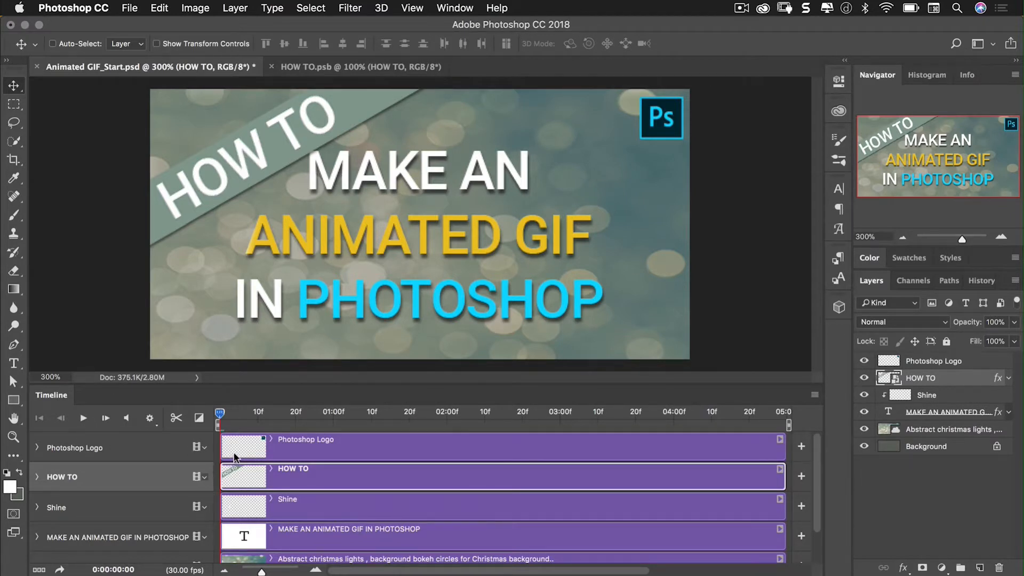
pyautogui.moveTo(711, 393)
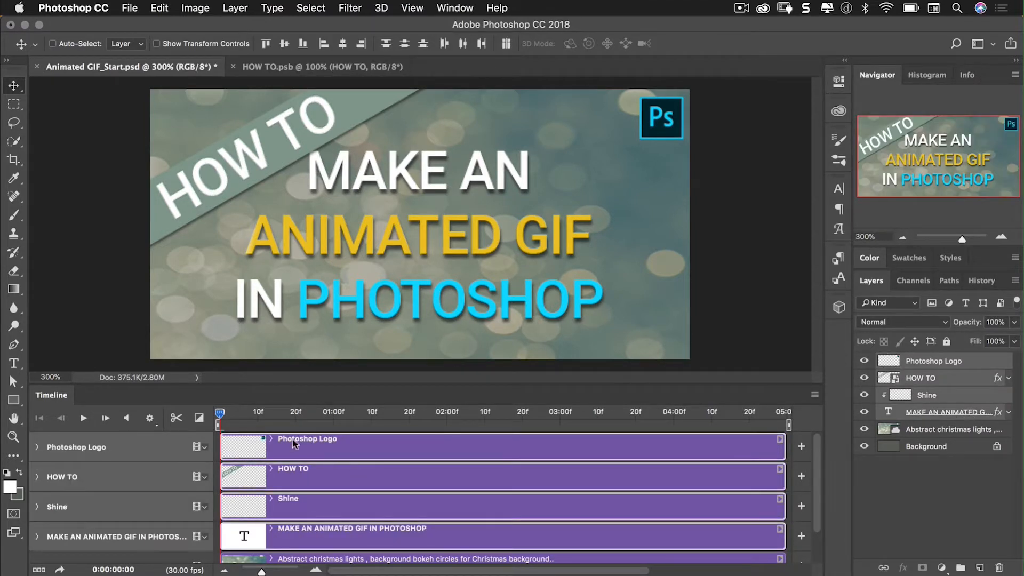
pyautogui.moveTo(294, 445); pyautogui.dragTo(405, 446)
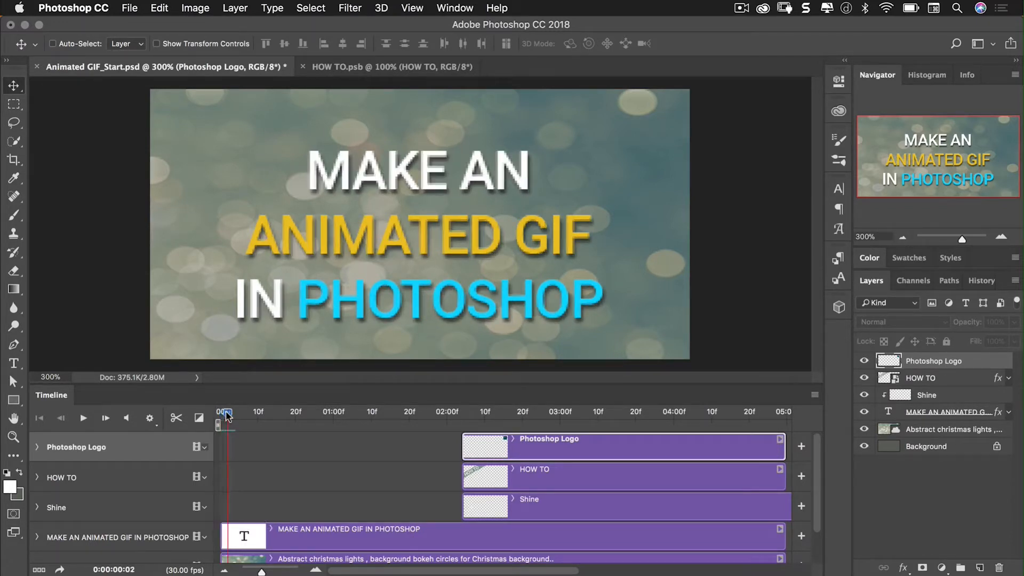
# Keyframe title text opacity from 0% at 10f to 100% at 20f, and trim its clip to start at 10f
pyautogui.moveTo(225, 415); pyautogui.dragTo(235, 415)
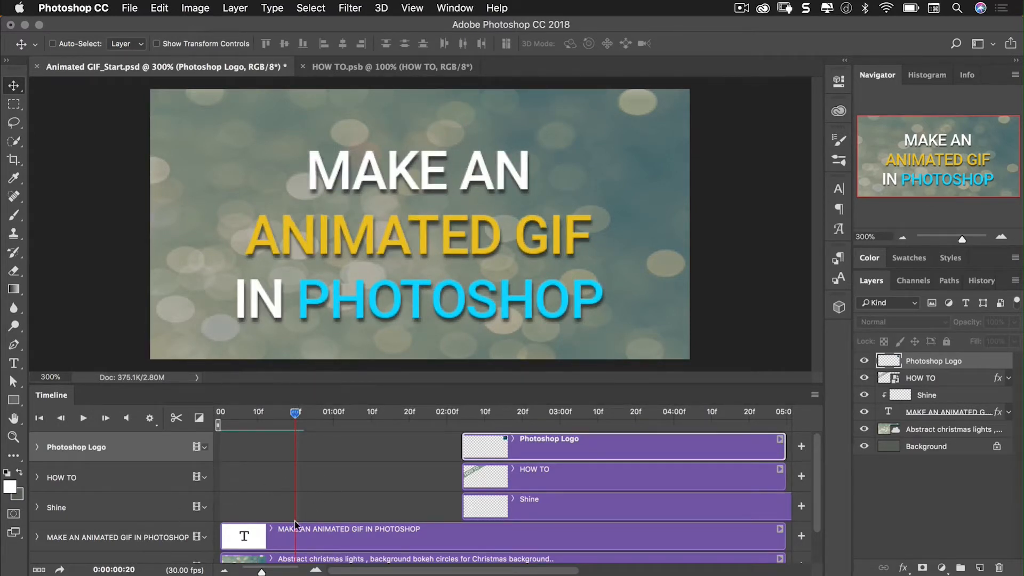
pyautogui.moveTo(315, 490)
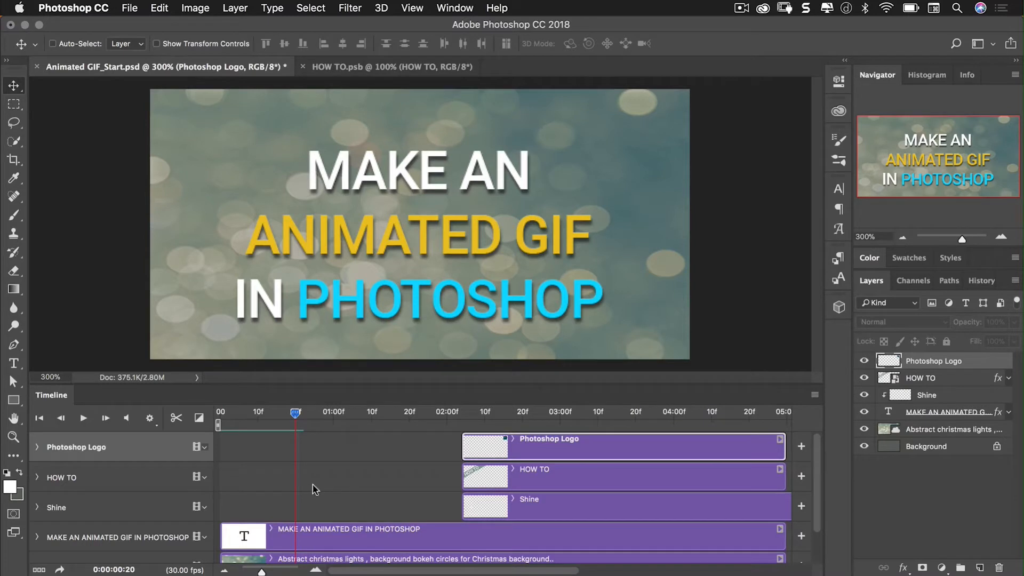
pyautogui.moveTo(114, 519)
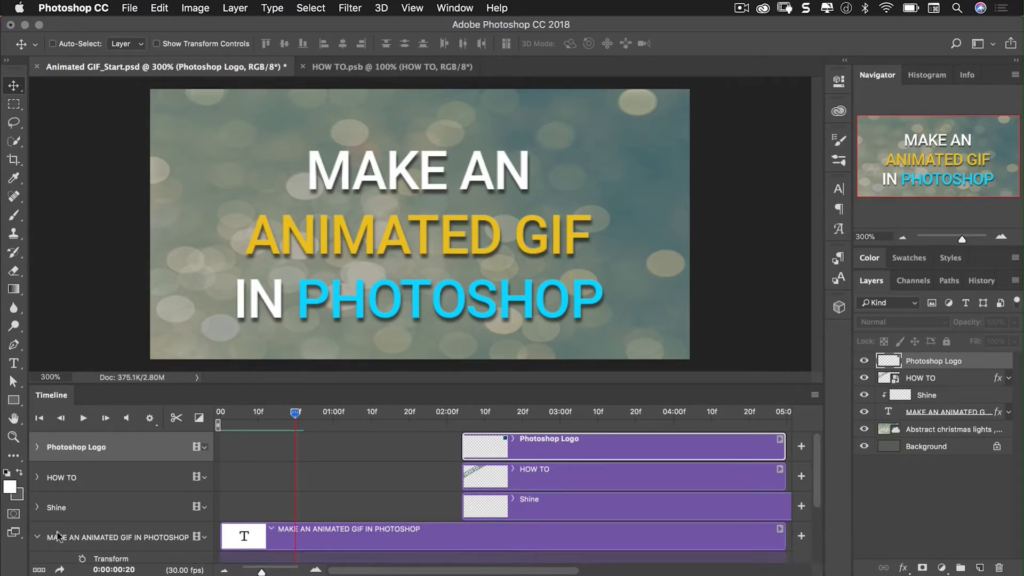
pyautogui.moveTo(821, 473)
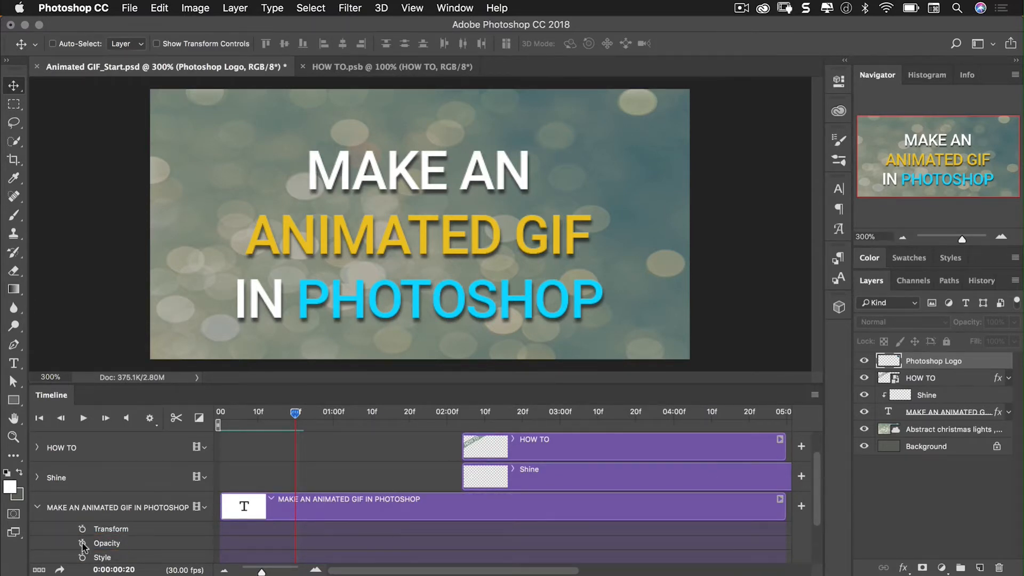
pyautogui.click(82, 543)
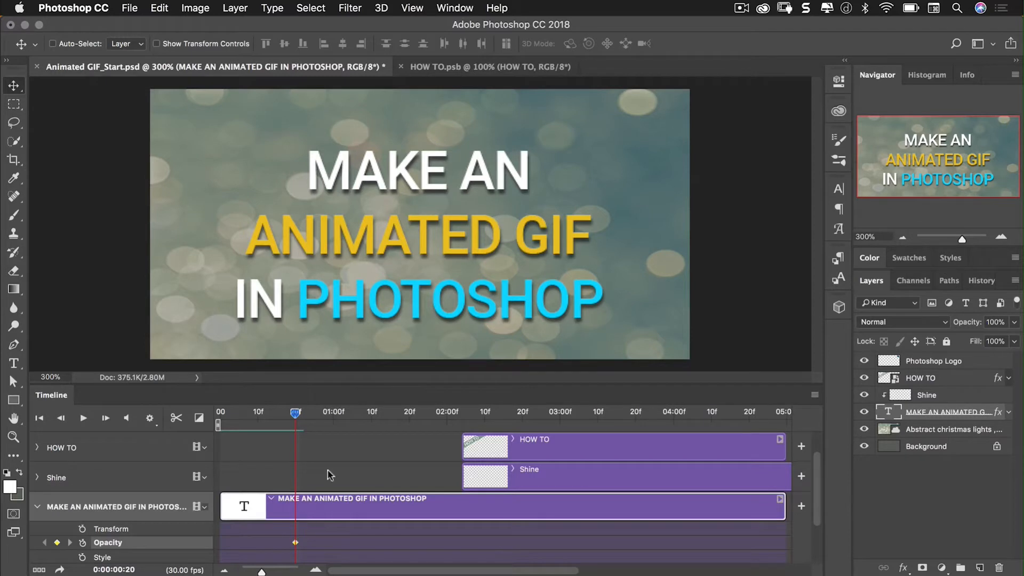
pyautogui.moveTo(516, 425)
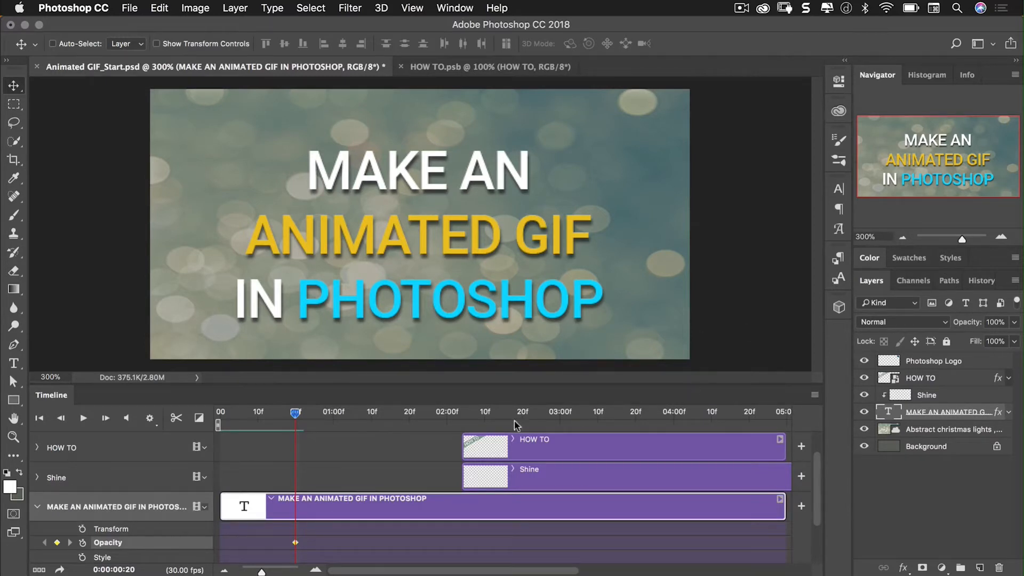
pyautogui.moveTo(312, 426)
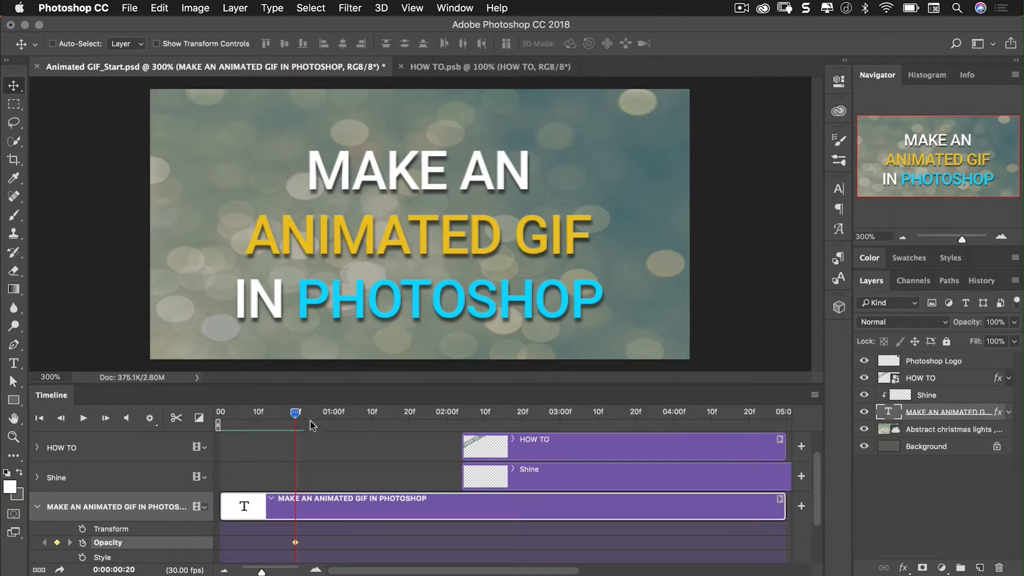
pyautogui.moveTo(296, 413); pyautogui.dragTo(265, 413)
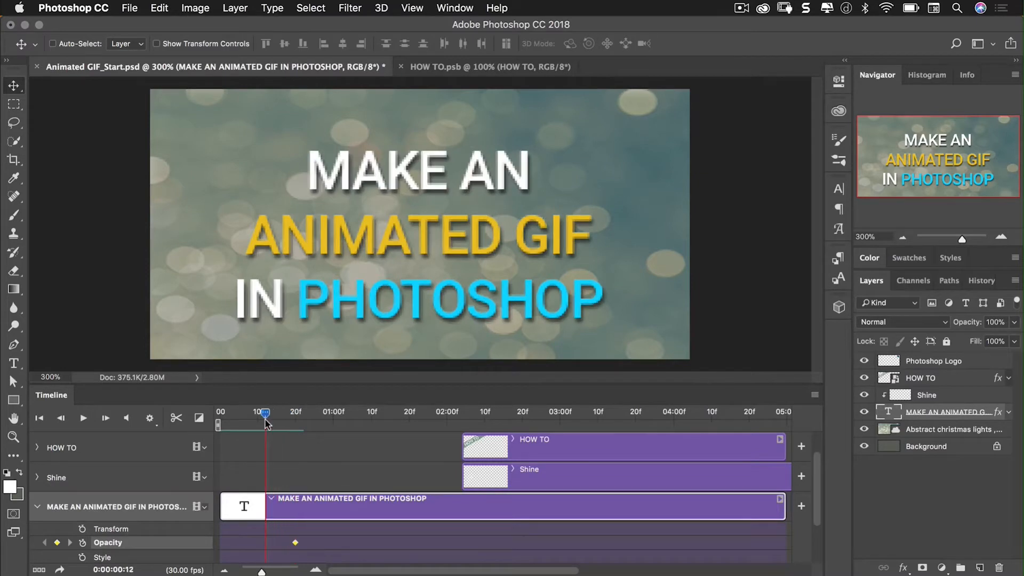
pyautogui.moveTo(265, 412); pyautogui.dragTo(257, 412)
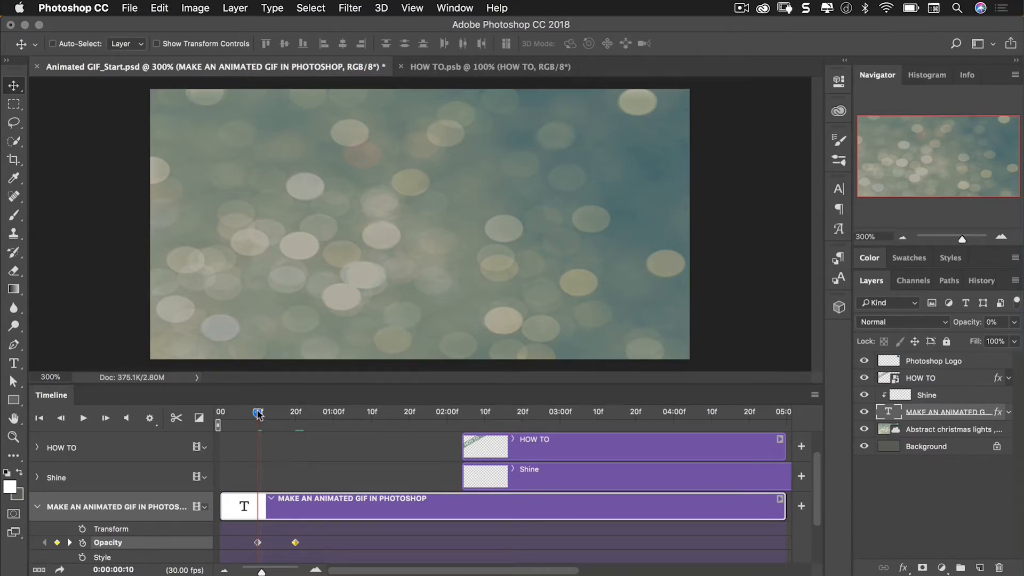
pyautogui.moveTo(257, 413); pyautogui.dragTo(271, 412)
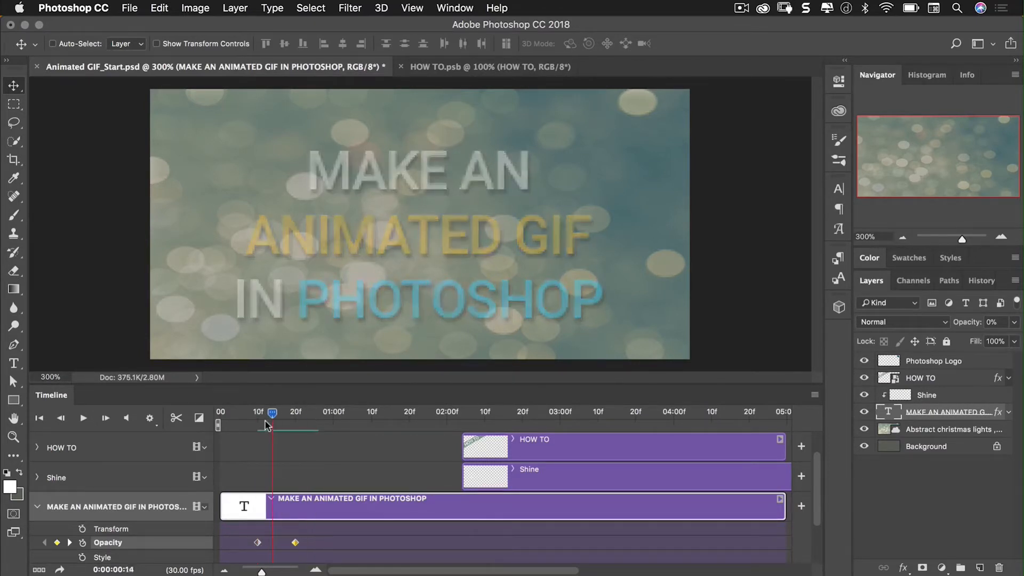
pyautogui.moveTo(273, 412); pyautogui.dragTo(257, 412)
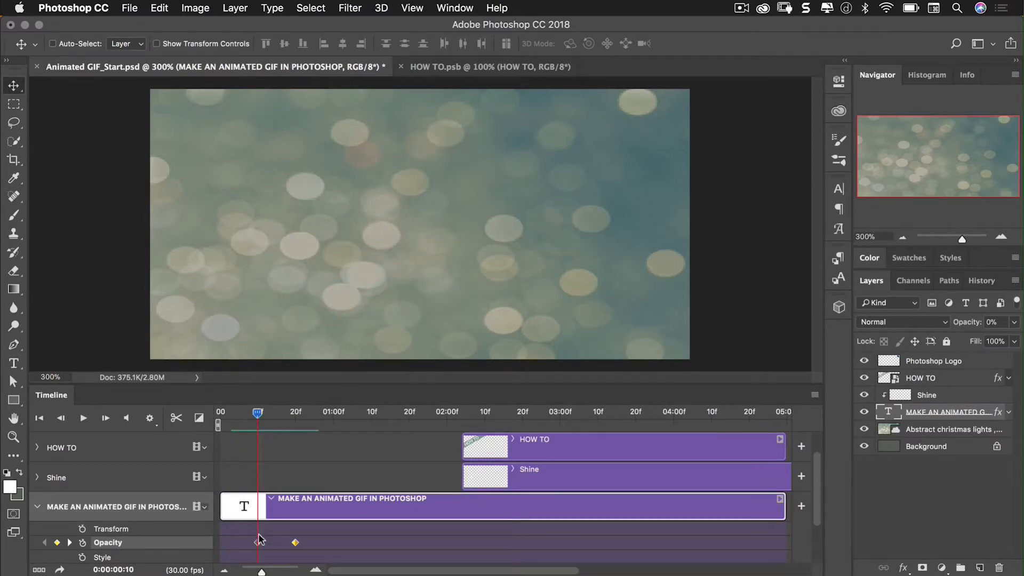
pyautogui.moveTo(260, 541)
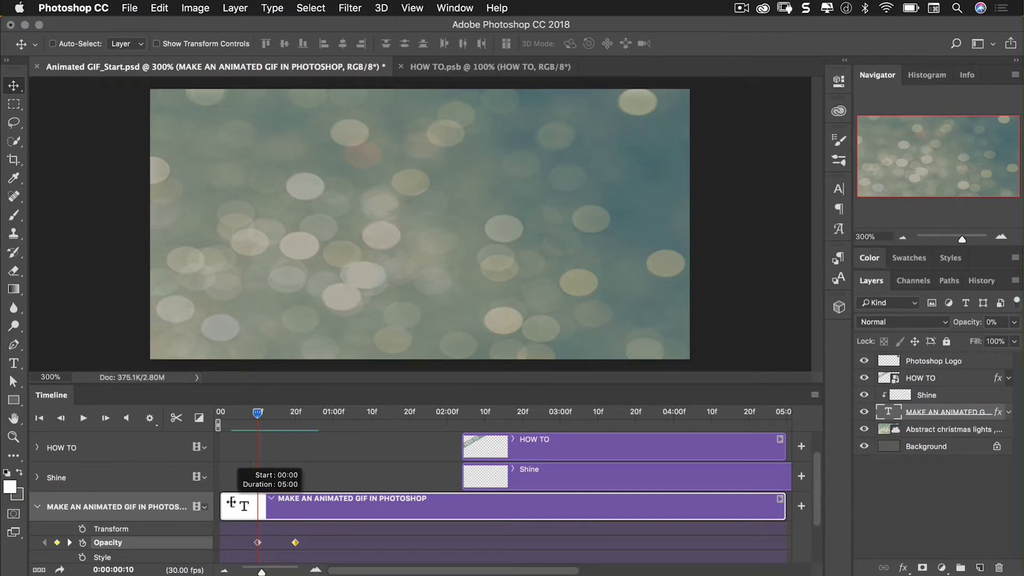
pyautogui.moveTo(257, 413); pyautogui.dragTo(328, 413)
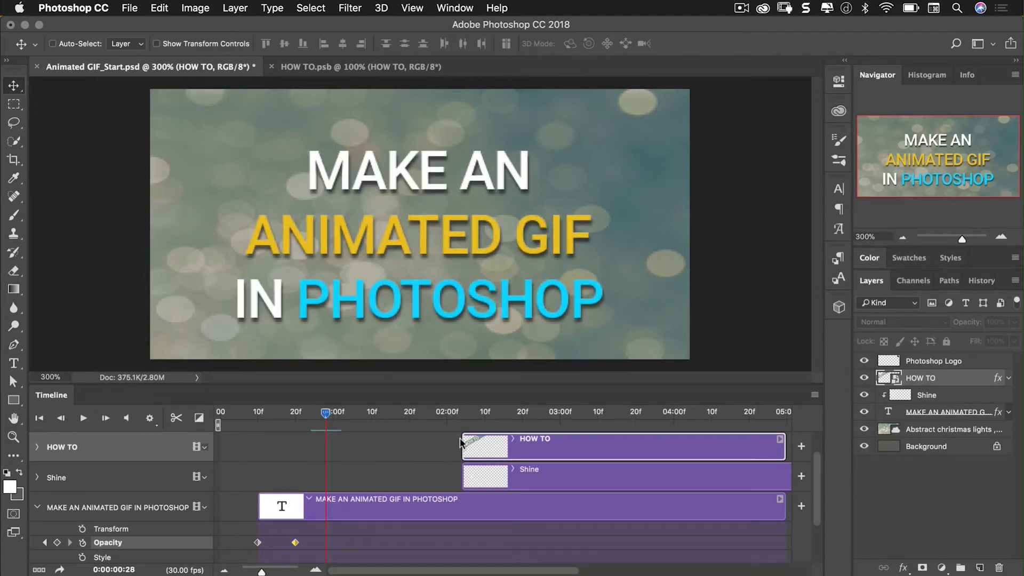
# Move the HOW TO clip to start at 0:00:00:28 and set the playhead to 1:10
pyautogui.moveTo(484, 446); pyautogui.dragTo(333, 445)
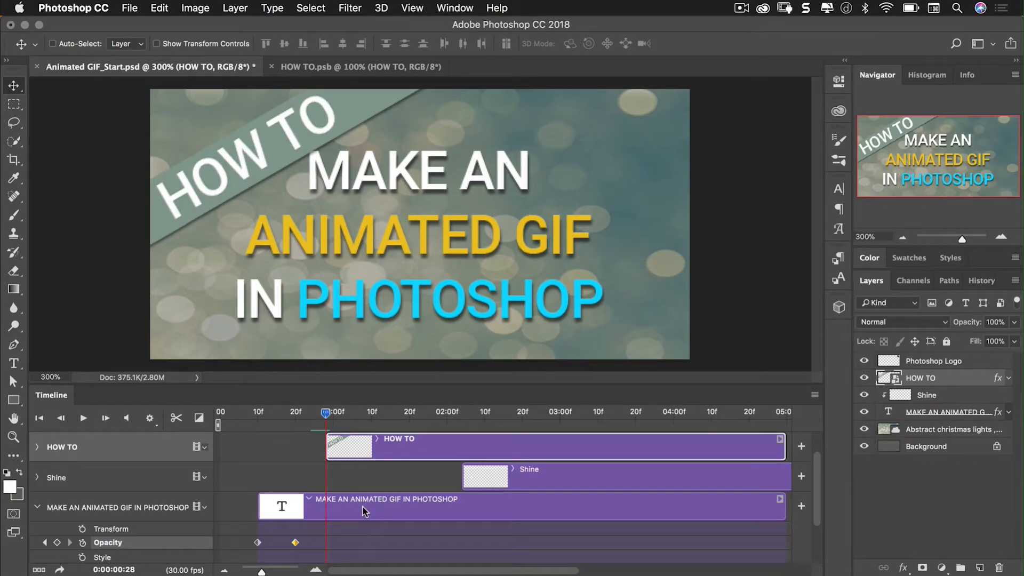
pyautogui.moveTo(366, 451)
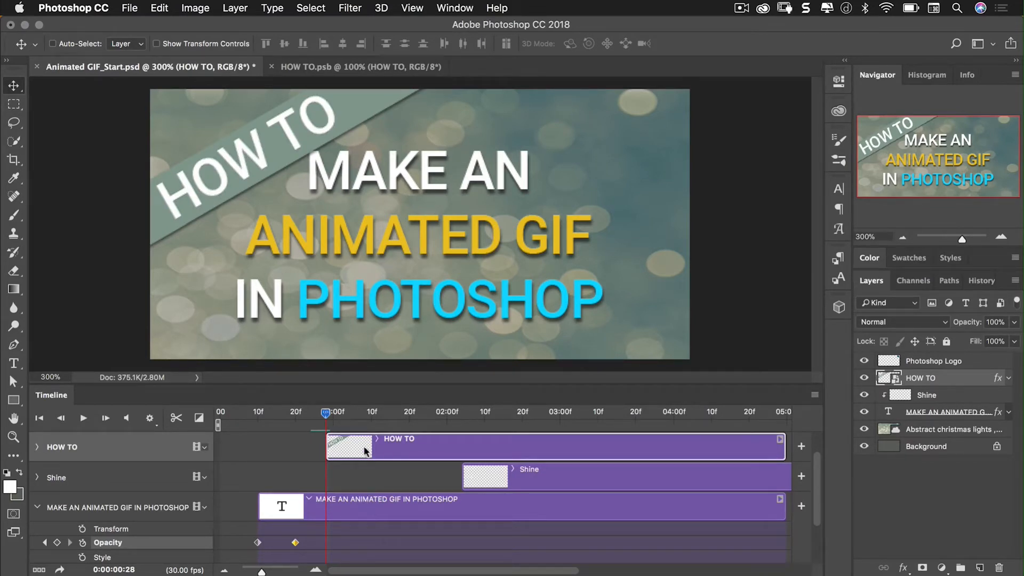
pyautogui.moveTo(326, 413); pyautogui.dragTo(361, 414)
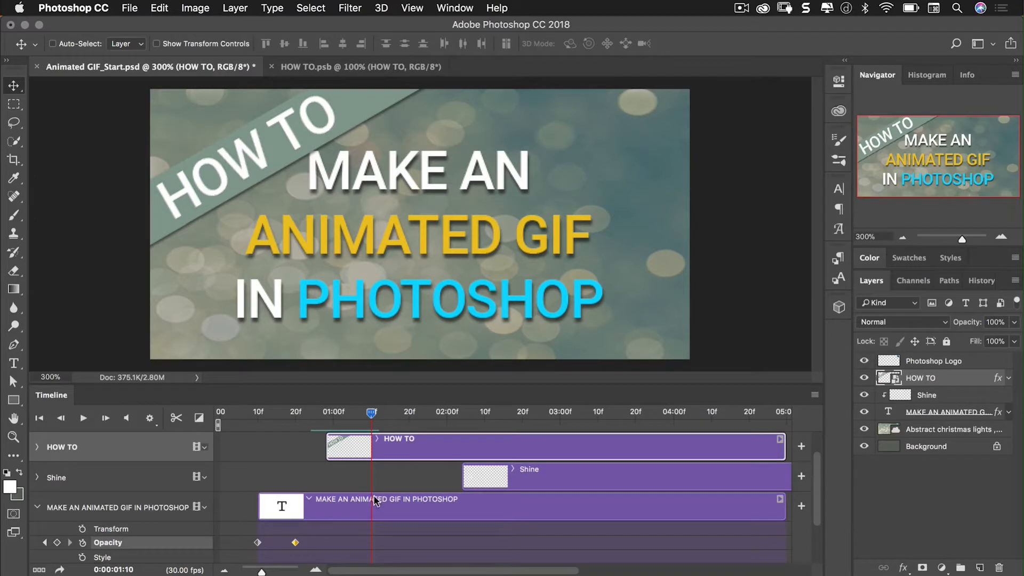
pyautogui.moveTo(554, 371)
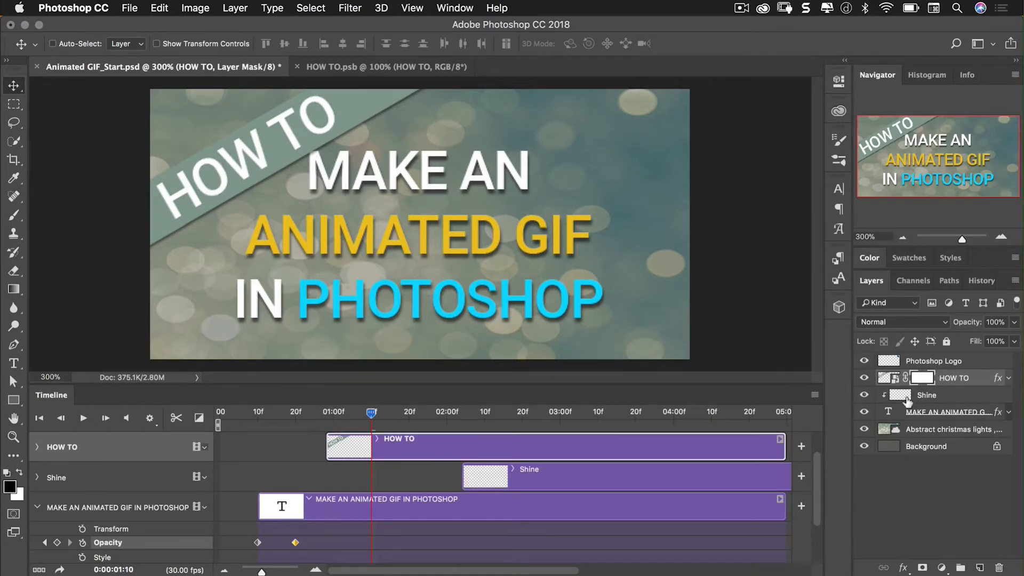
pyautogui.moveTo(904, 401)
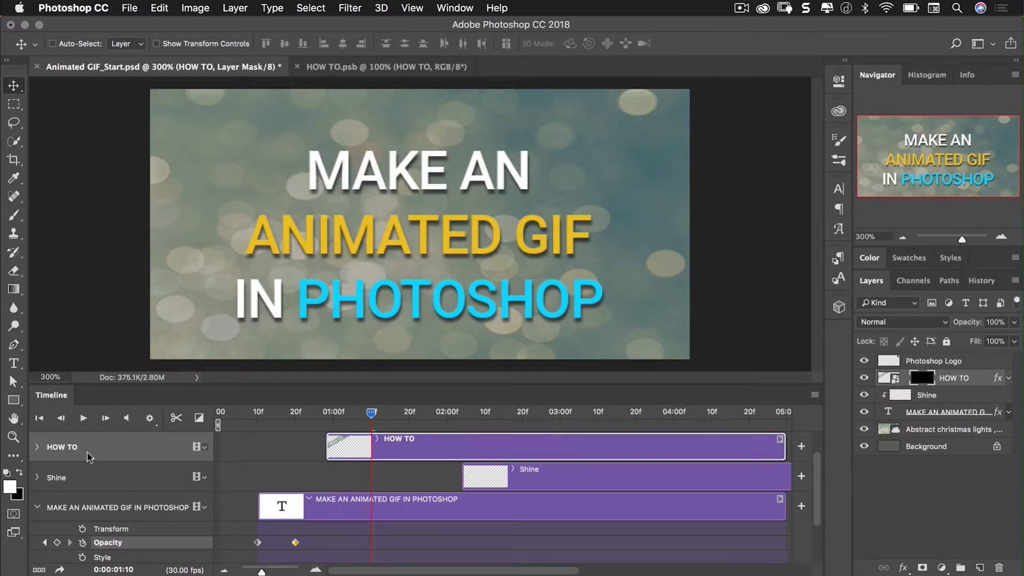
# Keyframe the HOW TO layer mask position at 28f, then slide the mask to reveal the banner at 1:10
pyautogui.click(38, 447)
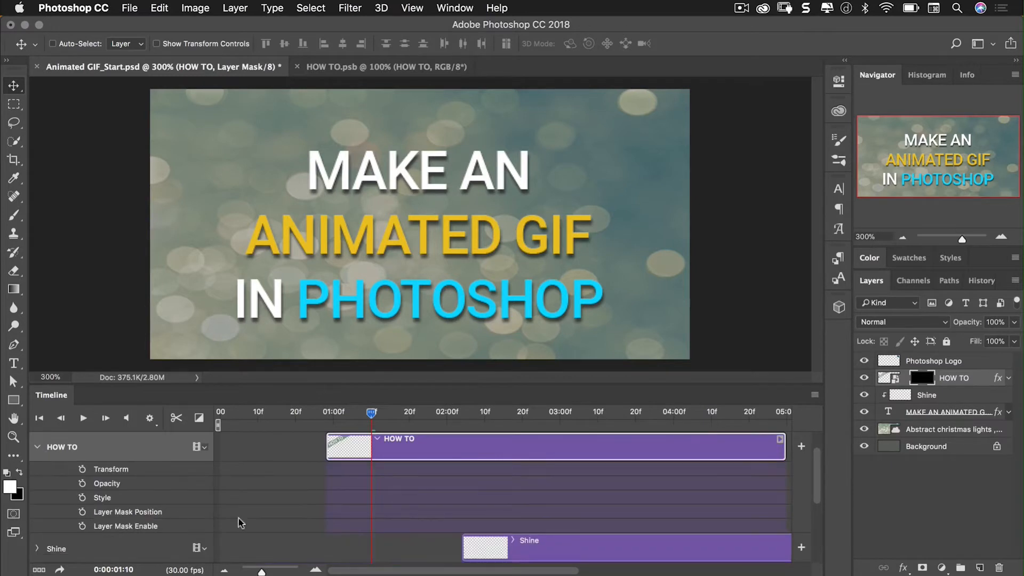
pyautogui.moveTo(124, 518)
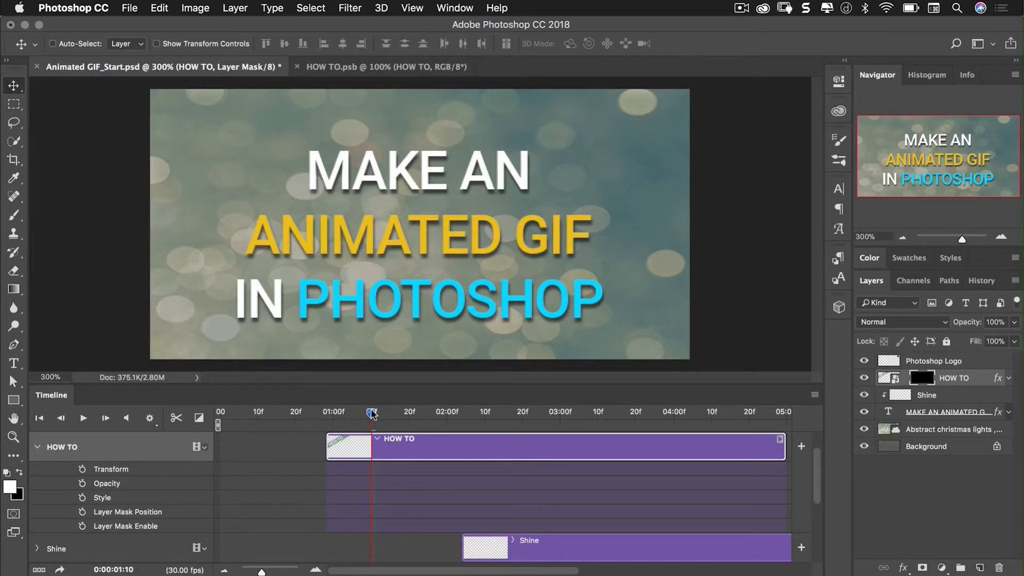
pyautogui.moveTo(372, 413); pyautogui.dragTo(325, 412)
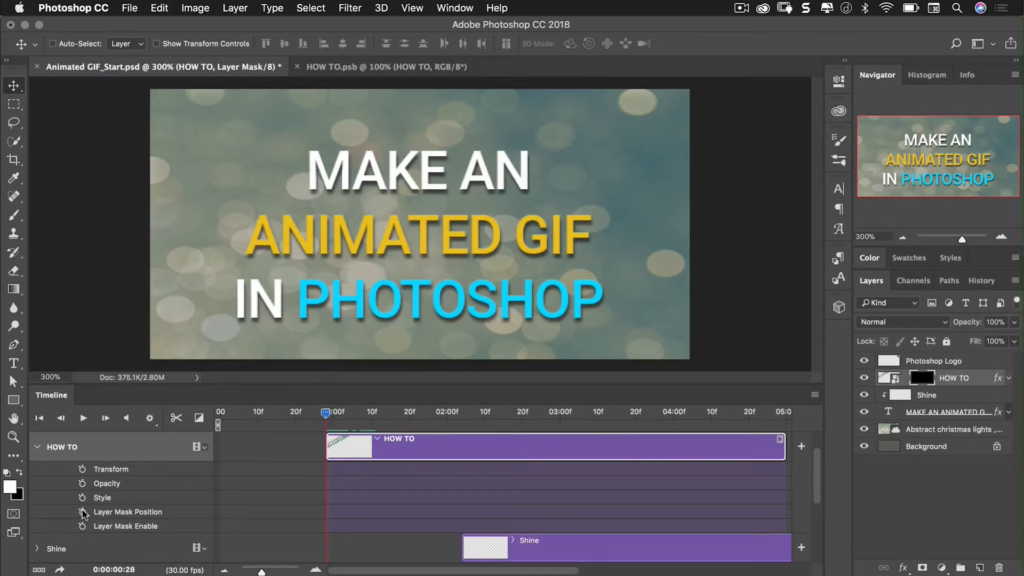
pyautogui.click(82, 512)
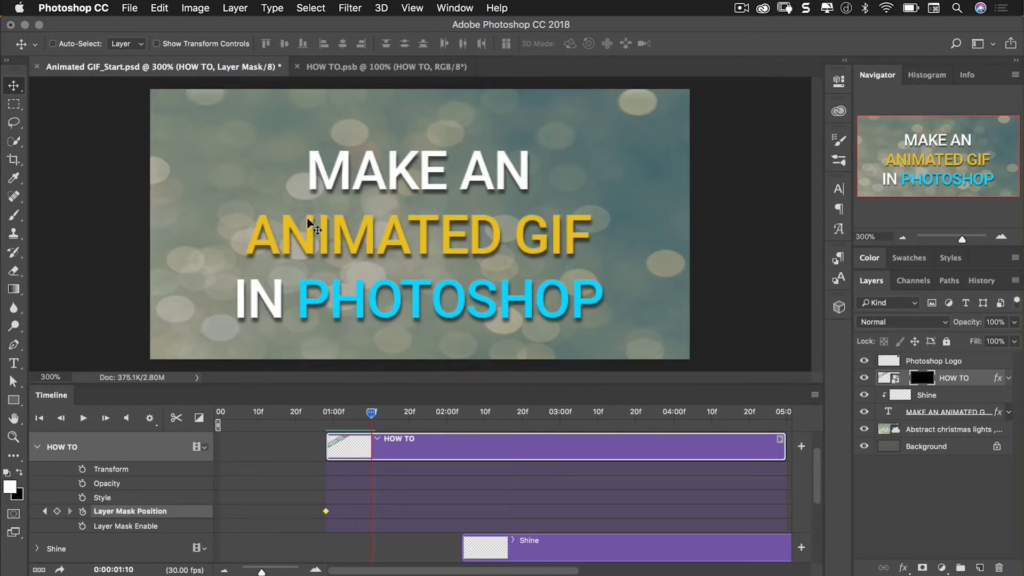
pyautogui.moveTo(176, 191)
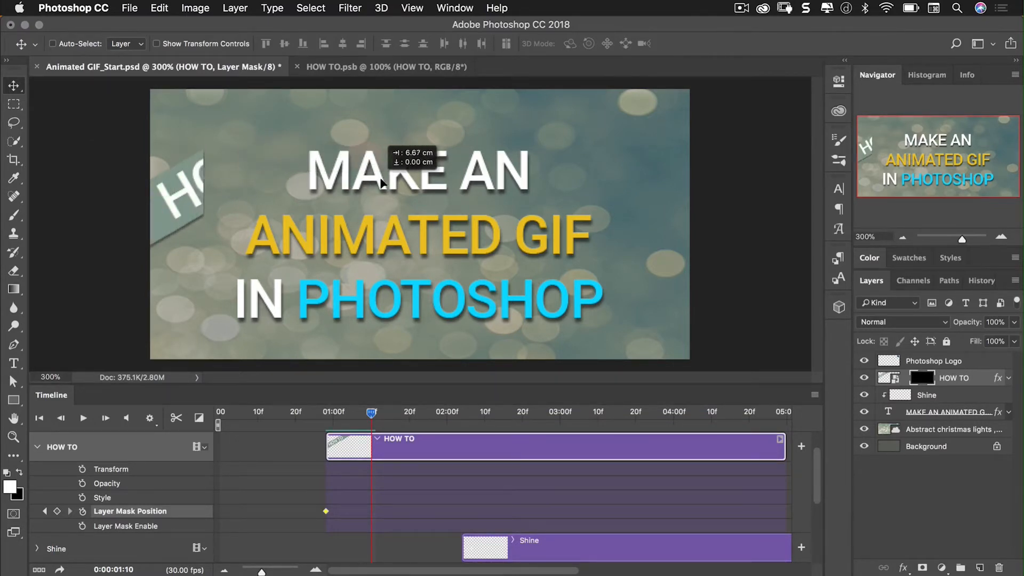
pyautogui.moveTo(382, 183); pyautogui.dragTo(591, 173)
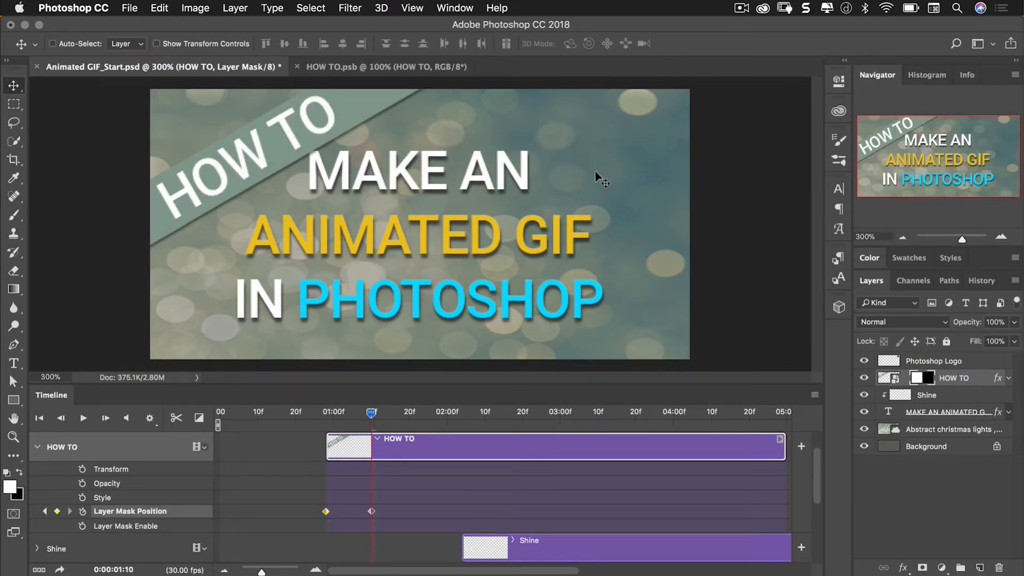
pyautogui.moveTo(371, 413); pyautogui.dragTo(356, 412)
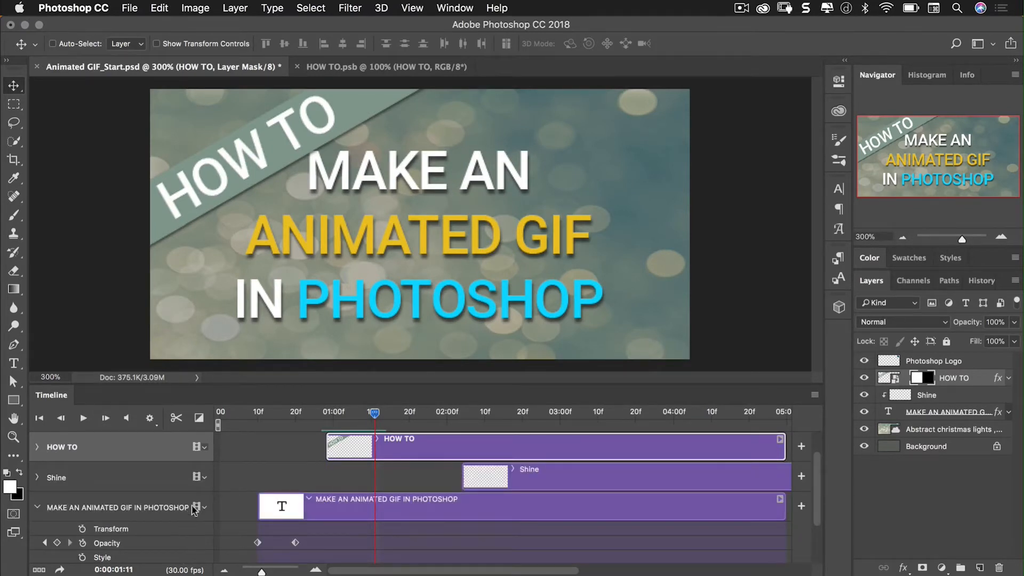
pyautogui.moveTo(194, 505)
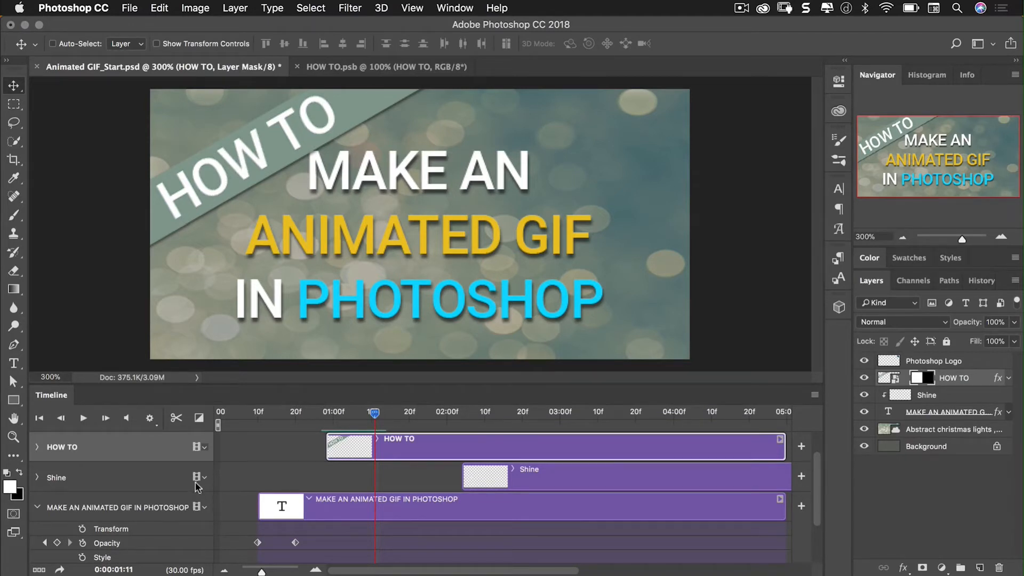
pyautogui.moveTo(542, 413)
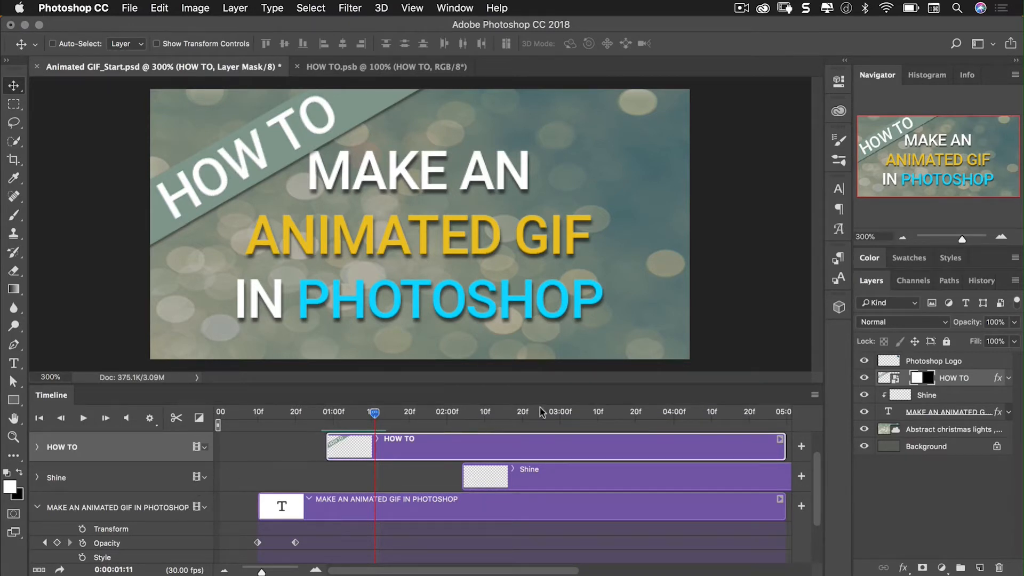
pyautogui.moveTo(817, 470)
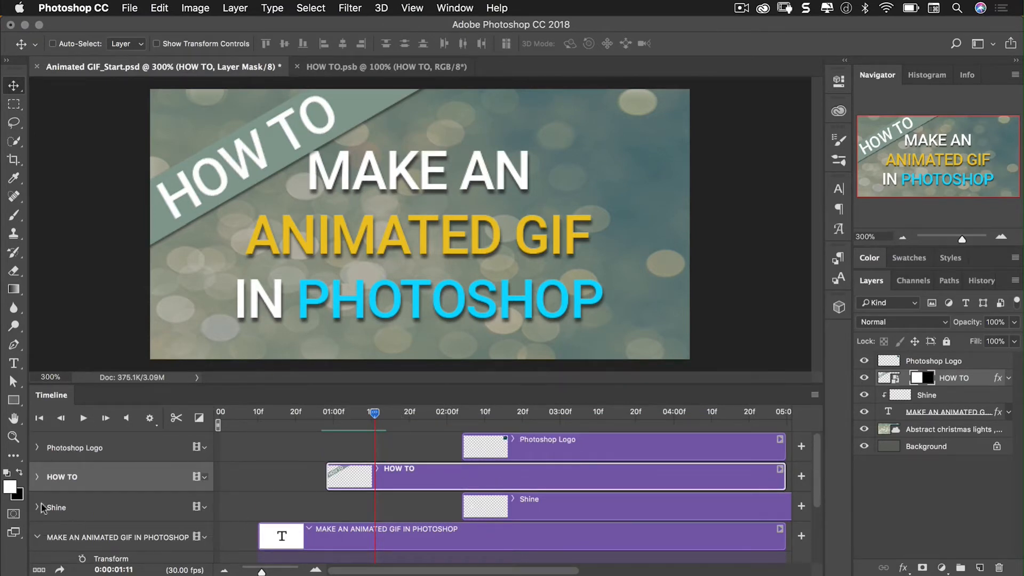
# Expand the HOW TO track and start the Photoshop Logo clip at 01:10
pyautogui.click(37, 476)
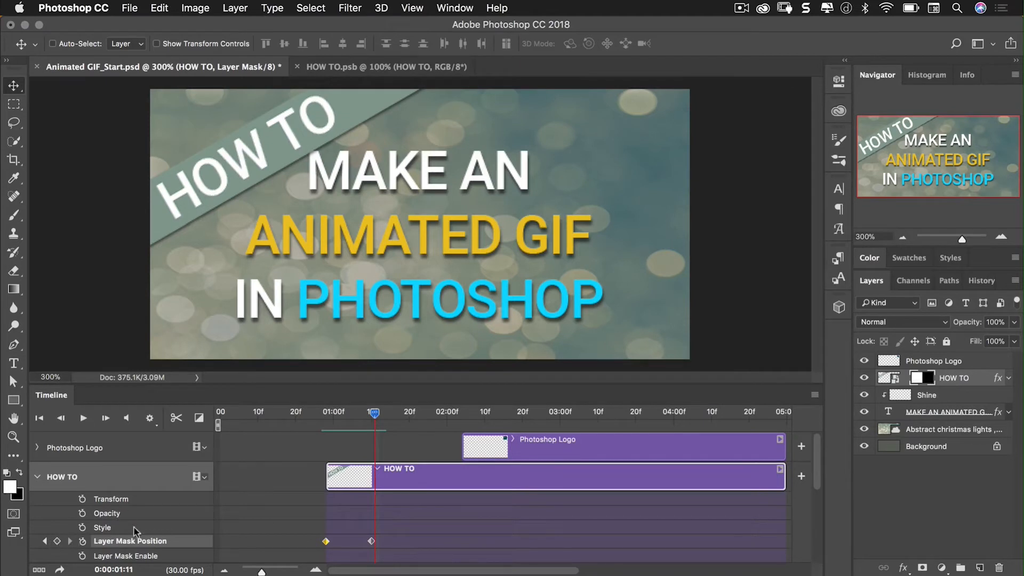
pyautogui.moveTo(42, 541)
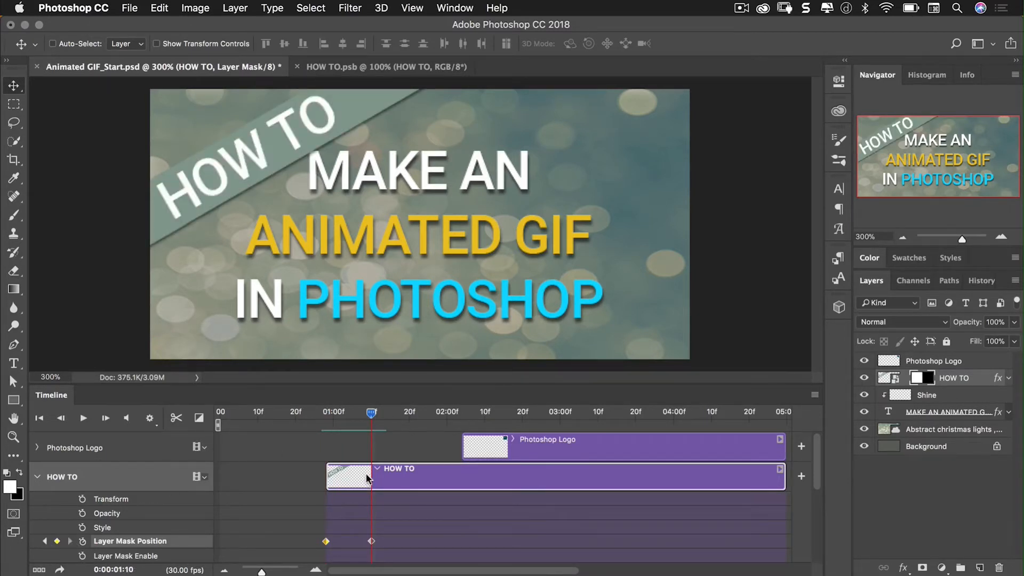
pyautogui.moveTo(306, 214)
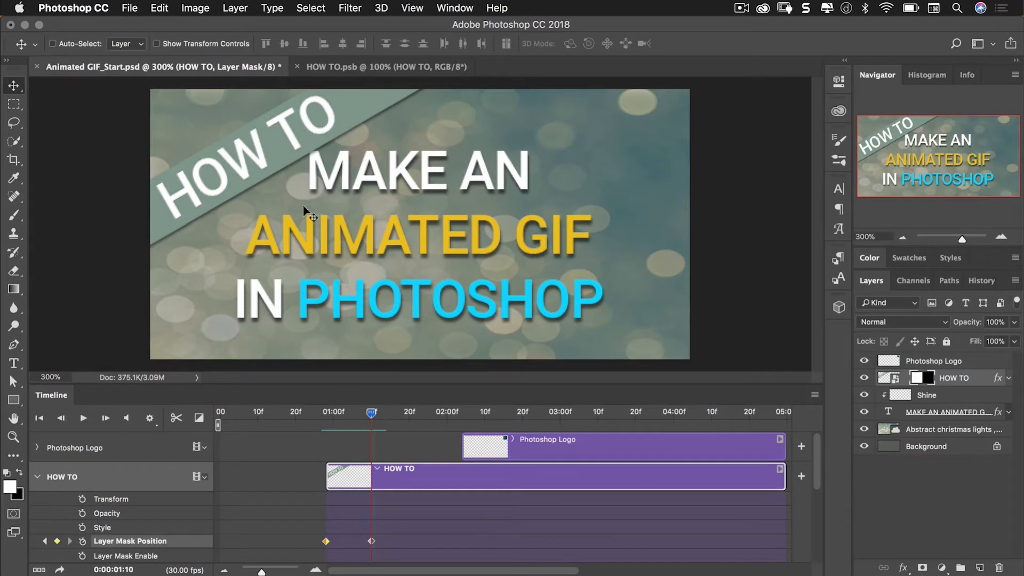
pyautogui.moveTo(469, 450)
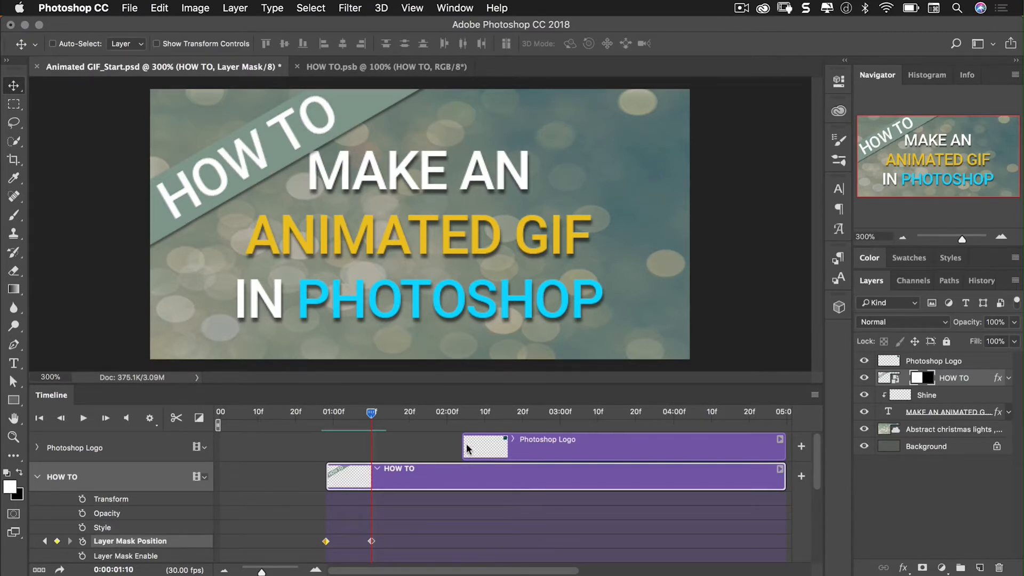
pyautogui.moveTo(462, 447); pyautogui.dragTo(377, 447)
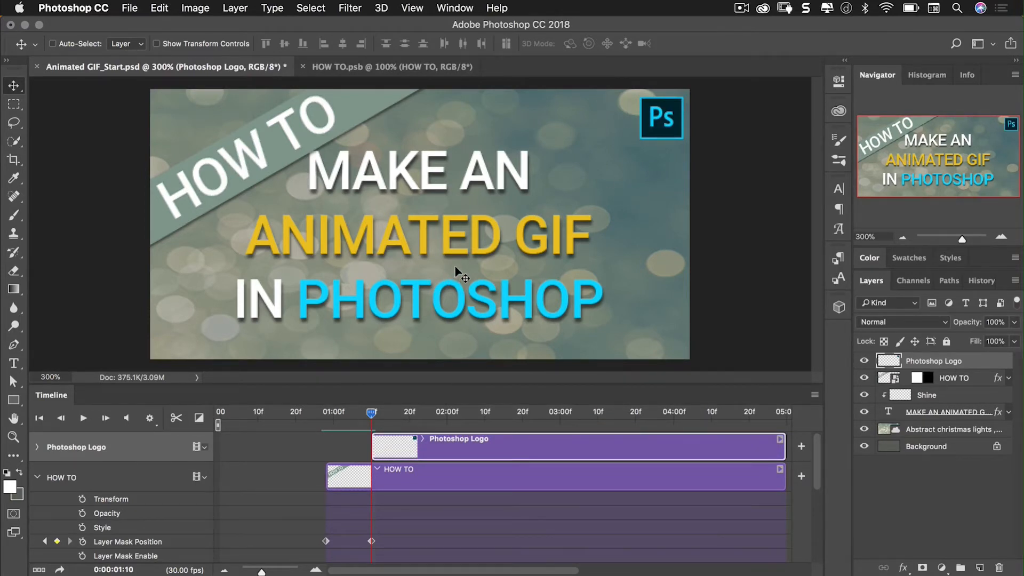
pyautogui.moveTo(35, 484)
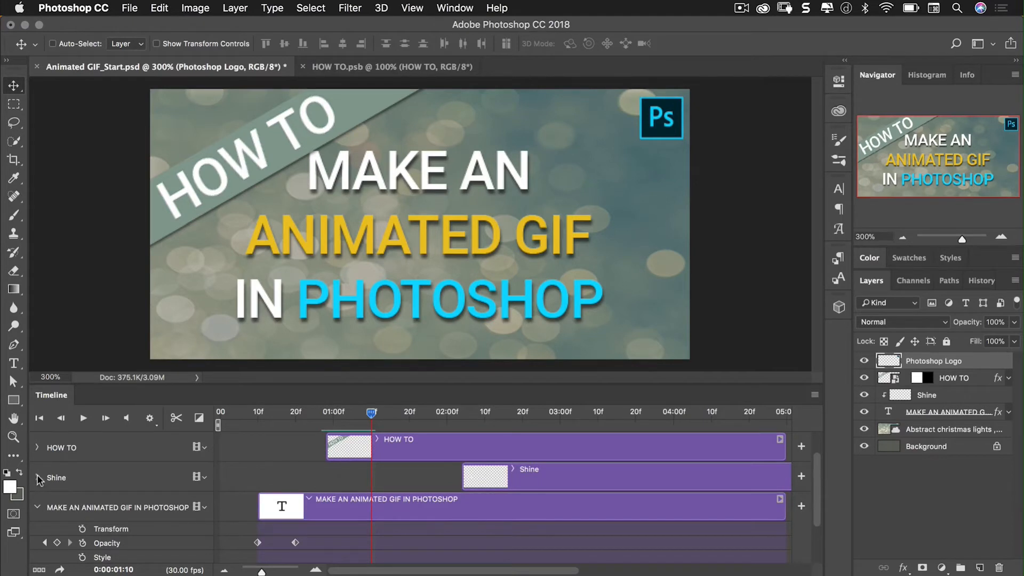
# Expand the Shine track, start its clip at 02:11, and move the playhead to 03:29
pyautogui.click(38, 477)
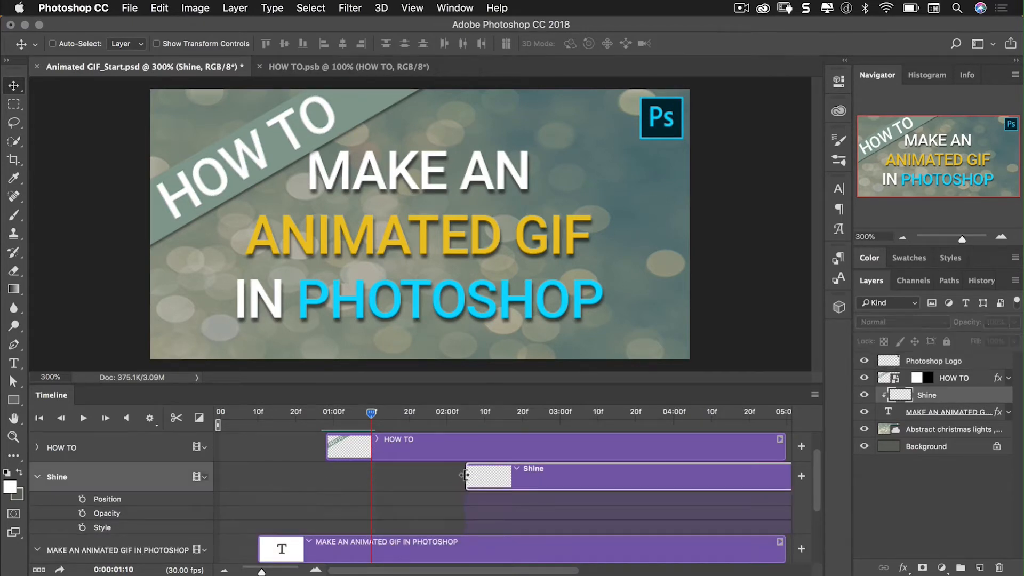
pyautogui.moveTo(463, 475); pyautogui.dragTo(388, 475)
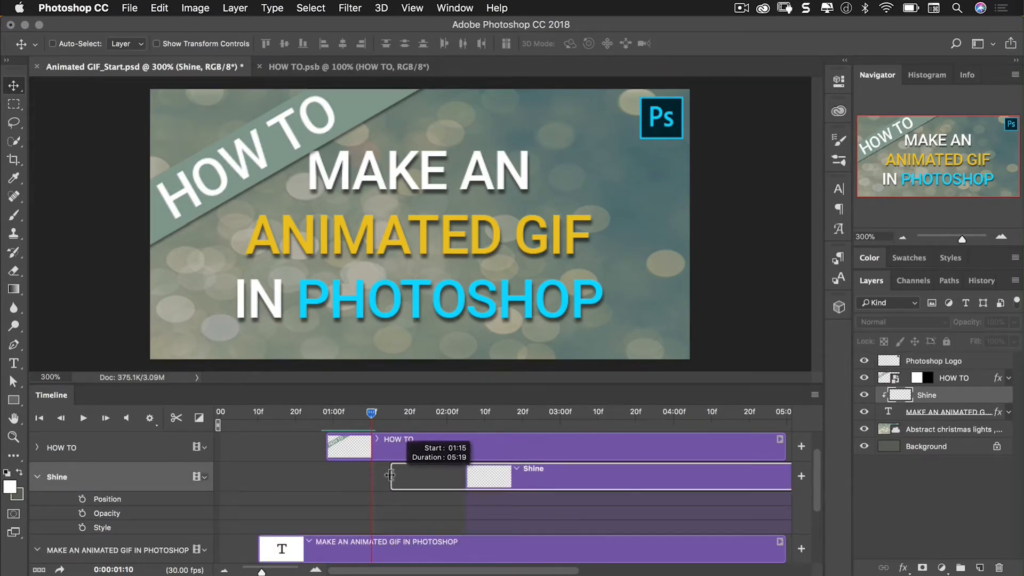
pyautogui.moveTo(371, 412); pyautogui.dragTo(387, 412)
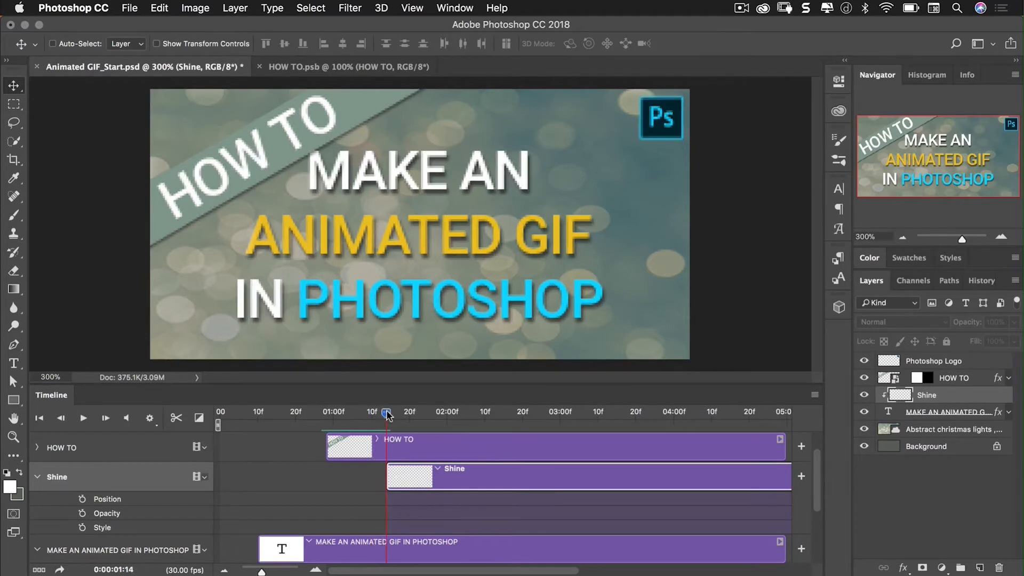
pyautogui.moveTo(385, 415); pyautogui.dragTo(485, 414)
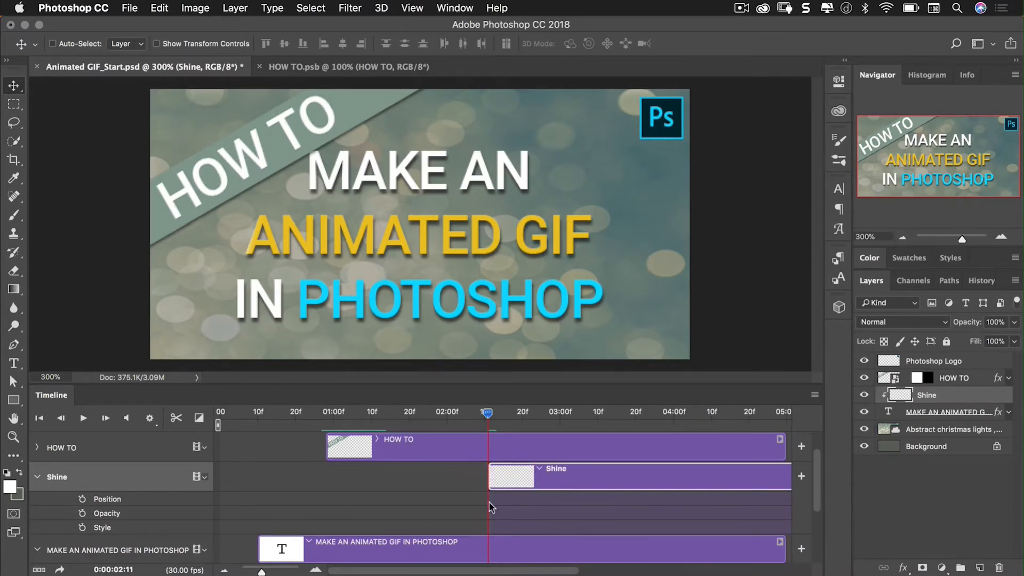
pyautogui.moveTo(480, 446)
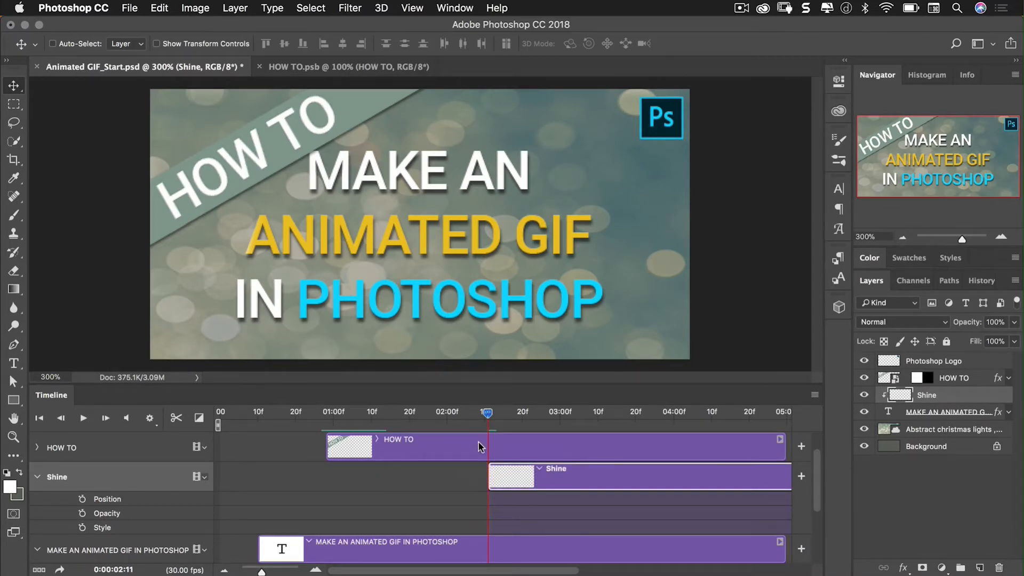
pyautogui.moveTo(483, 422)
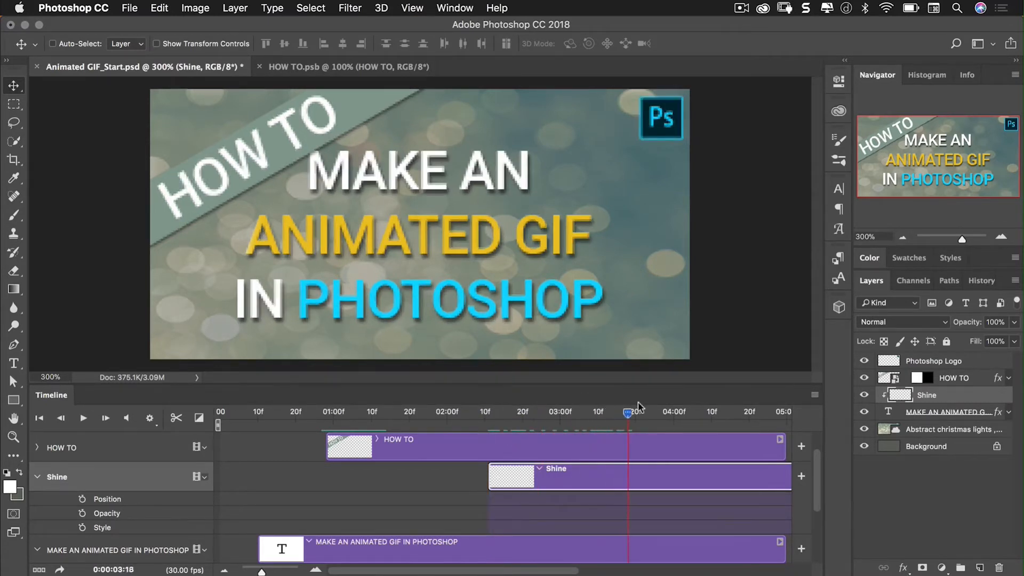
pyautogui.moveTo(629, 411); pyautogui.dragTo(666, 411)
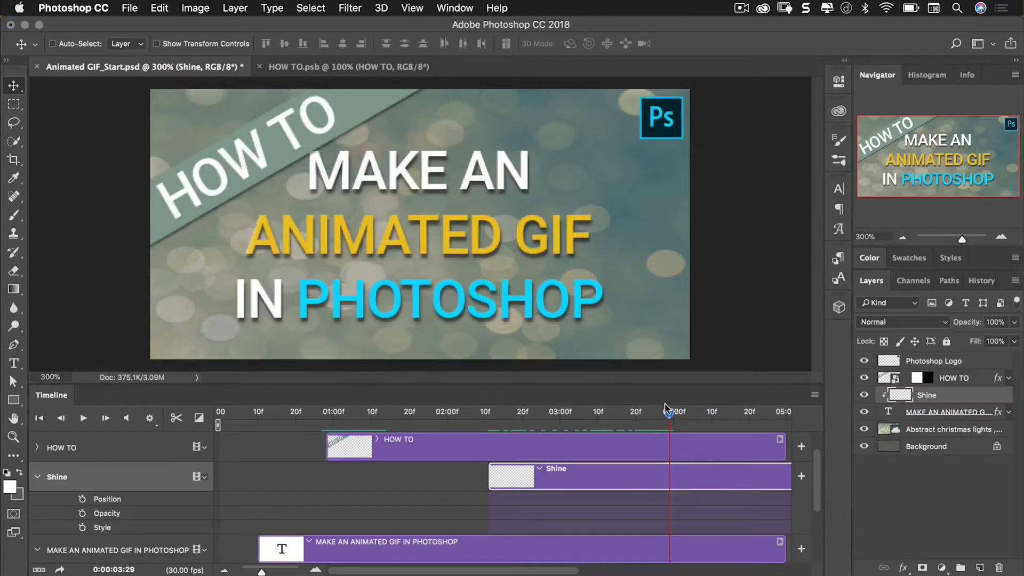
pyautogui.moveTo(611, 380)
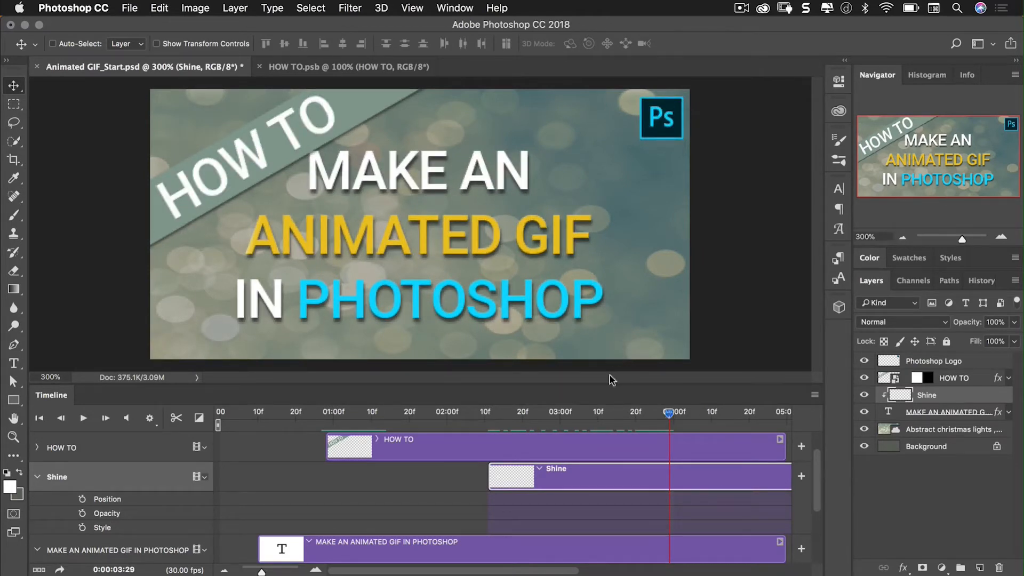
pyautogui.moveTo(727, 492)
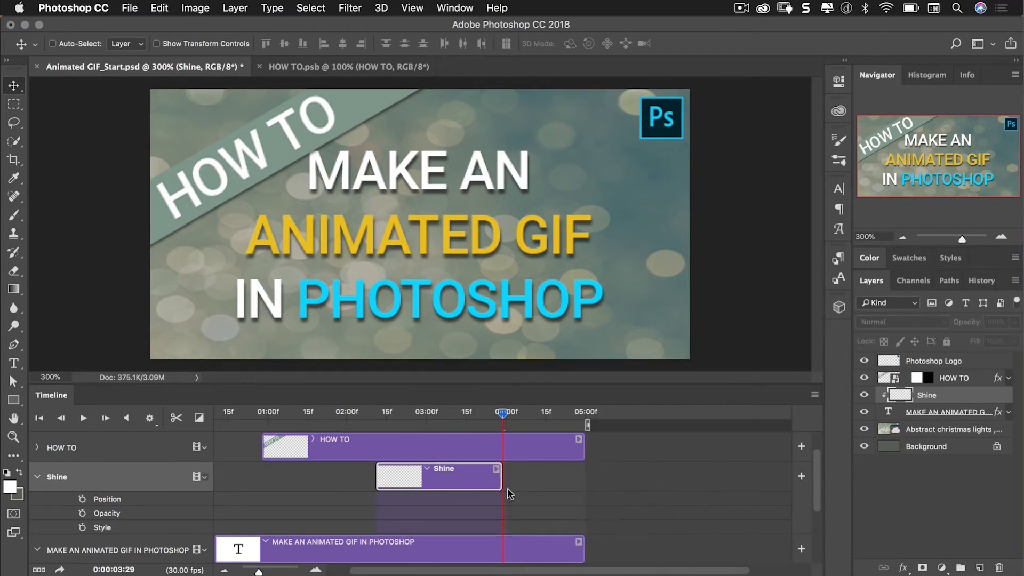
pyautogui.moveTo(532, 465)
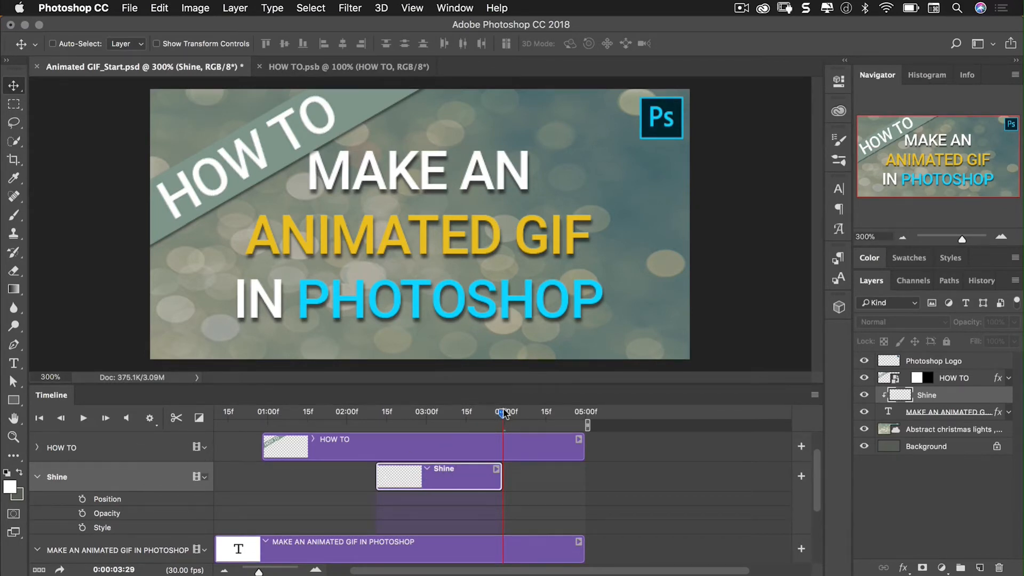
# Keyframe the Shine layer's position at 02:11 and 03:29 sweeping across the title, then preview
pyautogui.moveTo(503, 412); pyautogui.dragTo(375, 411)
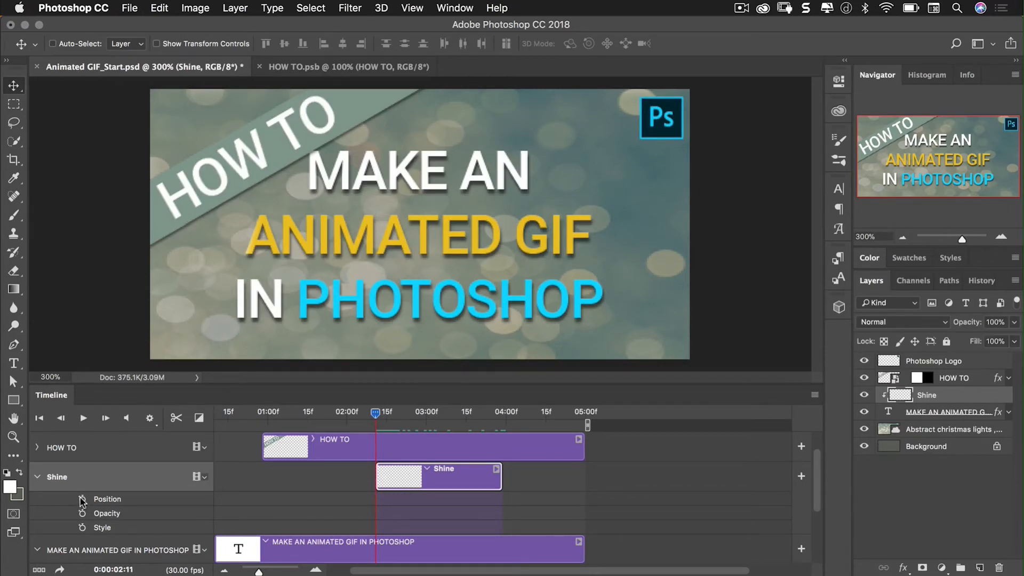
pyautogui.click(83, 500)
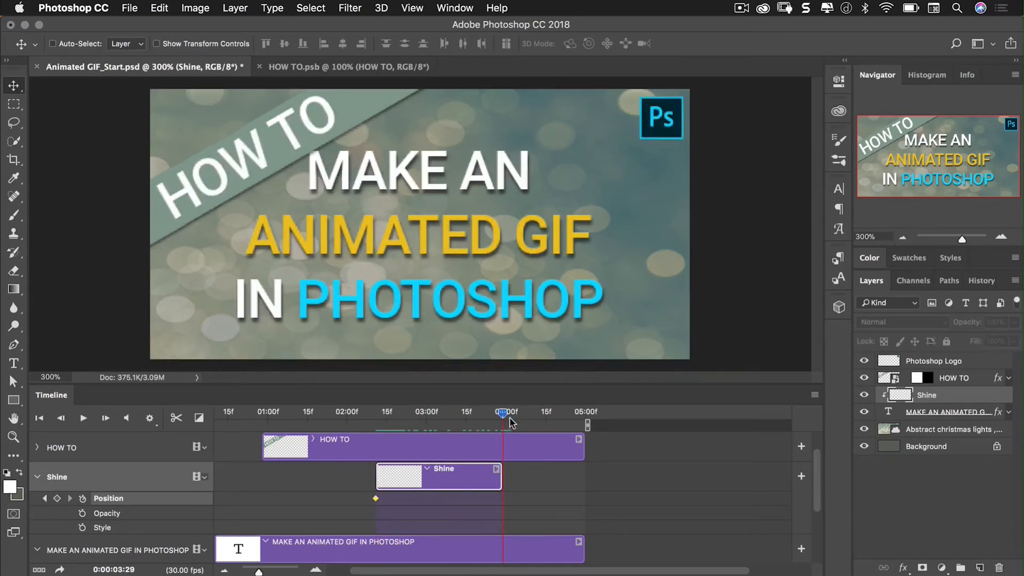
pyautogui.moveTo(907, 408)
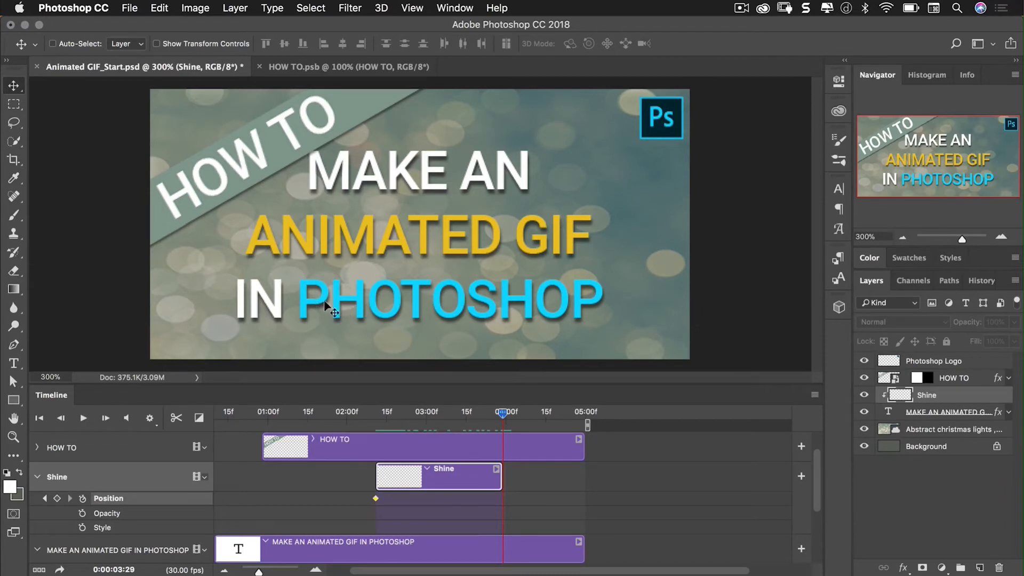
pyautogui.moveTo(333, 312); pyautogui.dragTo(350, 239)
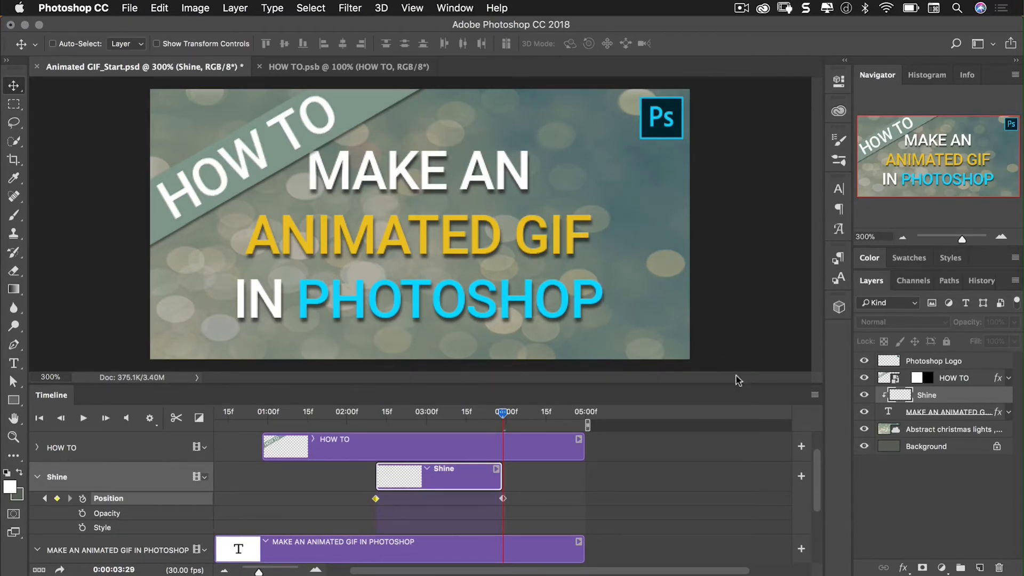
pyautogui.moveTo(503, 416); pyautogui.dragTo(411, 416)
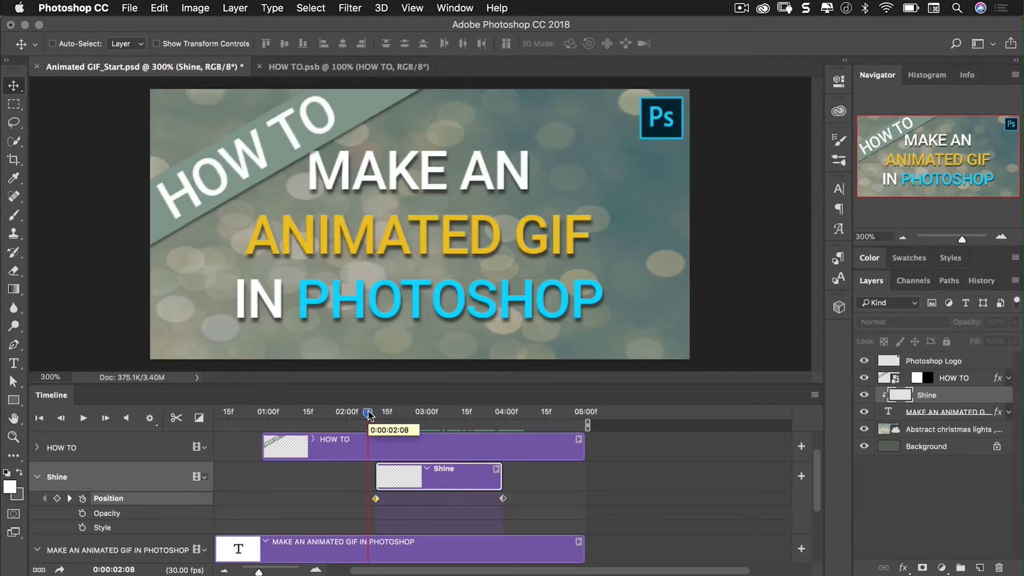
pyautogui.moveTo(530, 362)
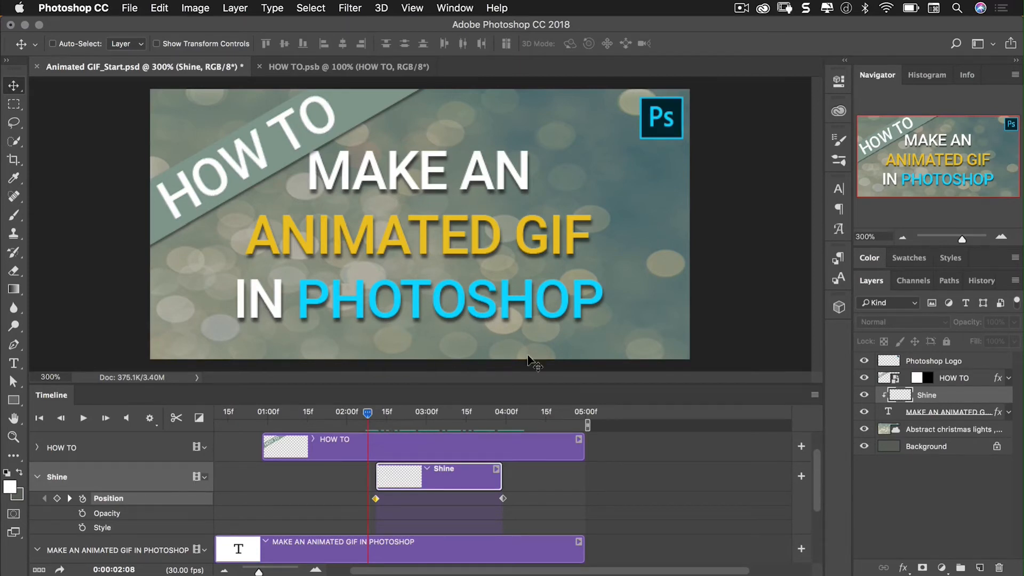
pyautogui.moveTo(596, 481)
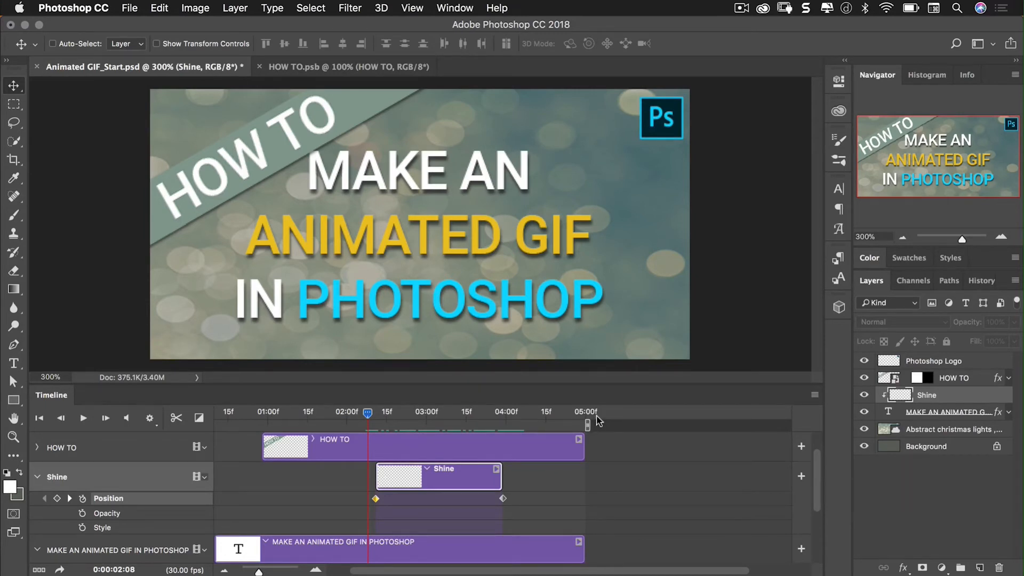
pyautogui.moveTo(586, 425)
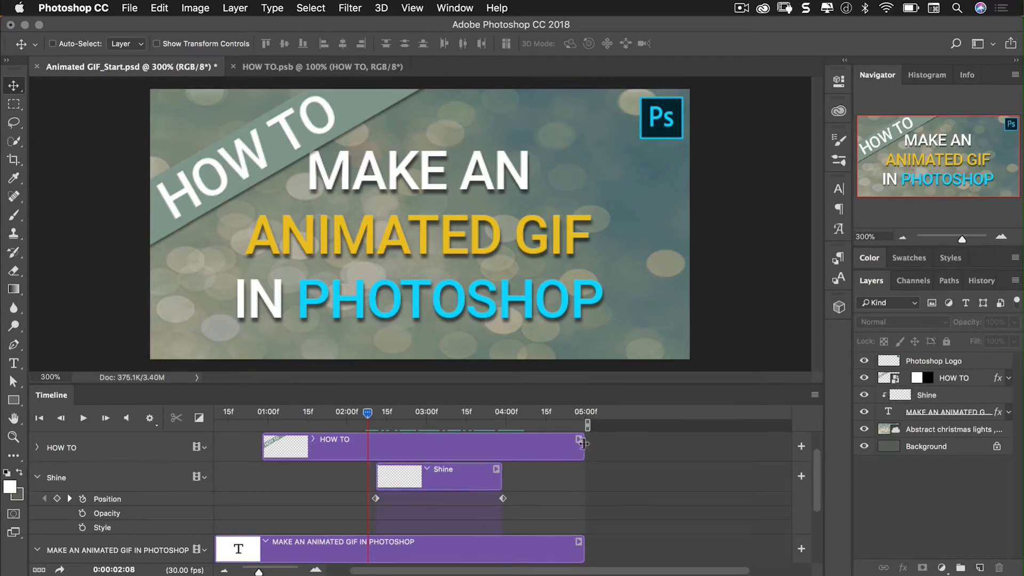
# Stretch the HOW TO and background clips out to the seven-second mark
pyautogui.moveTo(580, 447); pyautogui.dragTo(651, 447)
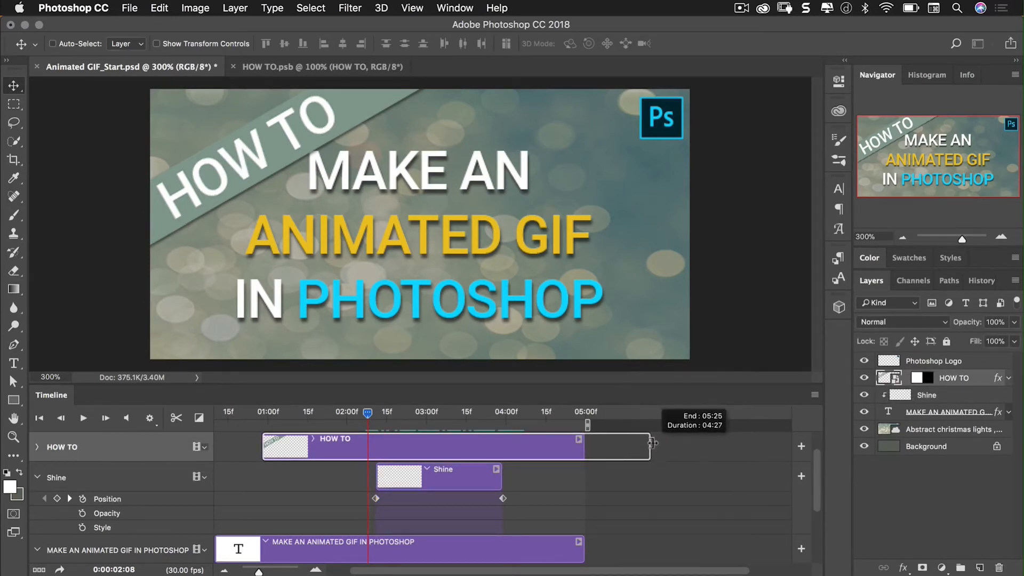
pyautogui.moveTo(652, 444); pyautogui.dragTo(710, 445)
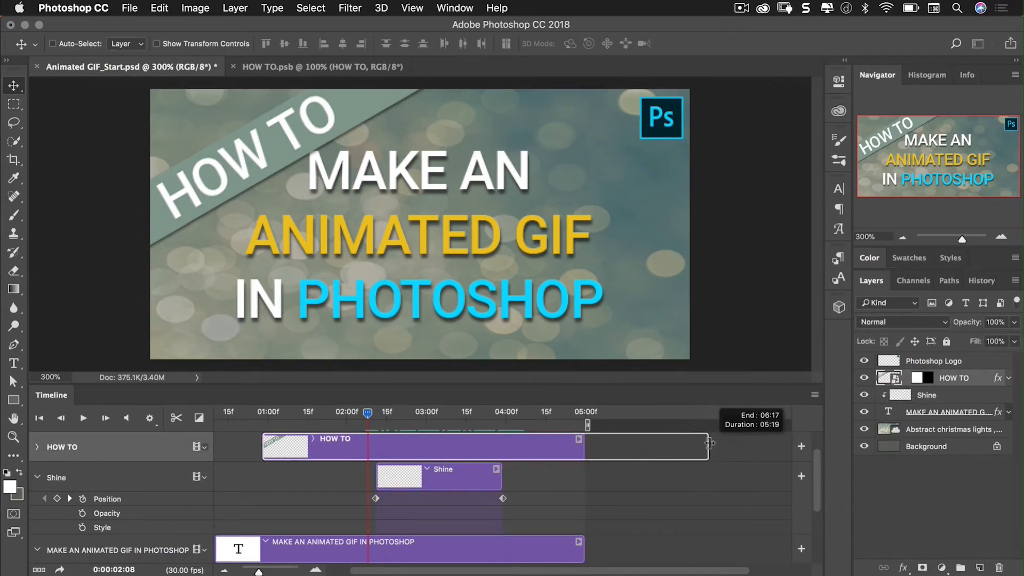
pyautogui.moveTo(708, 446); pyautogui.dragTo(742, 446)
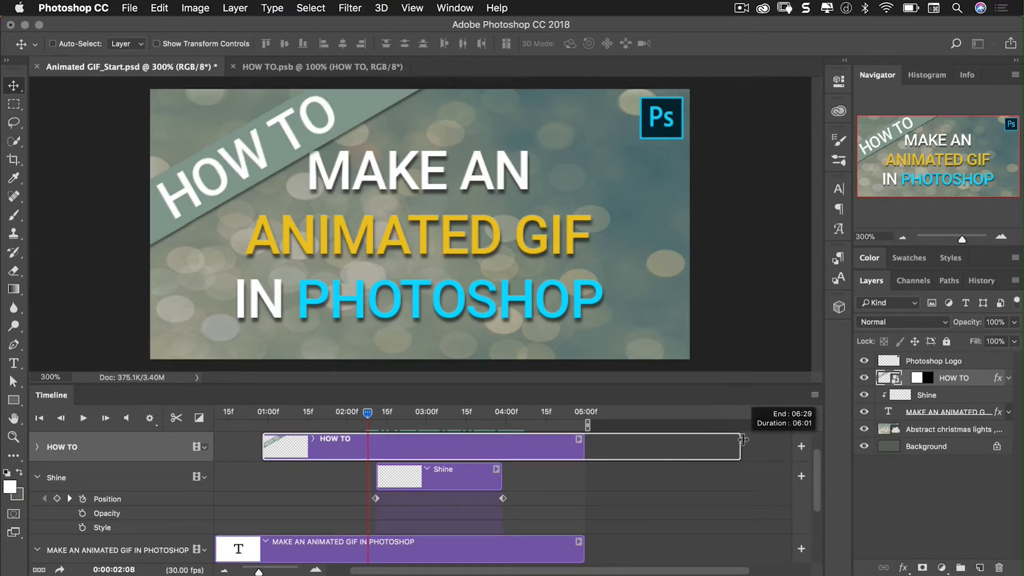
pyautogui.moveTo(741, 447); pyautogui.dragTo(746, 426)
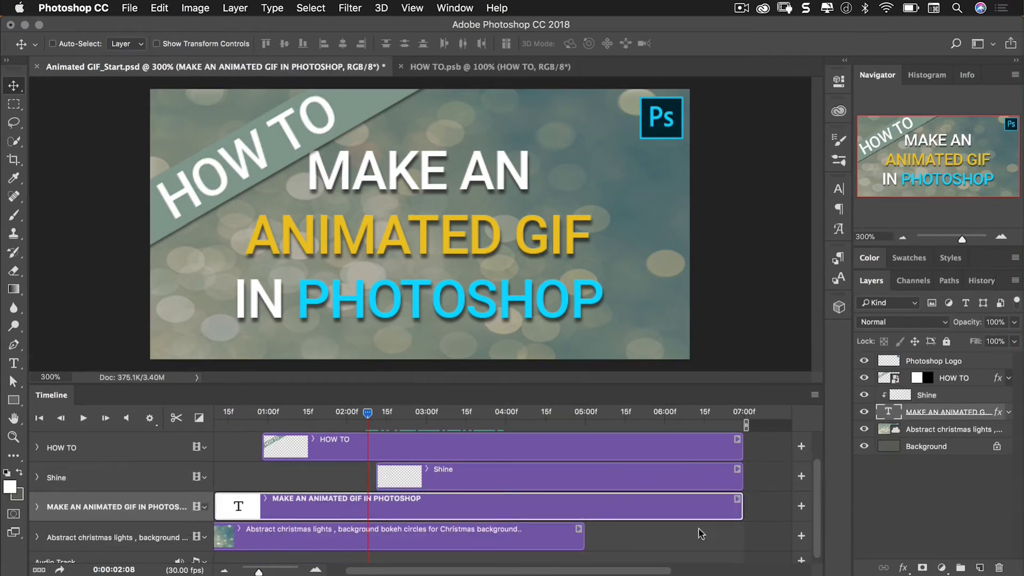
pyautogui.moveTo(577, 536); pyautogui.dragTo(741, 535)
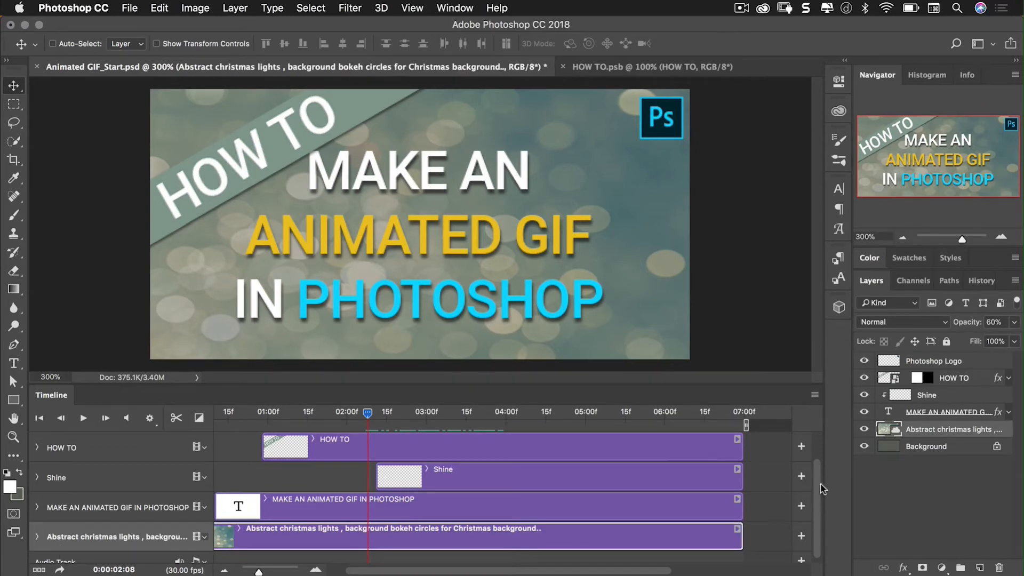
pyautogui.scroll(-3)
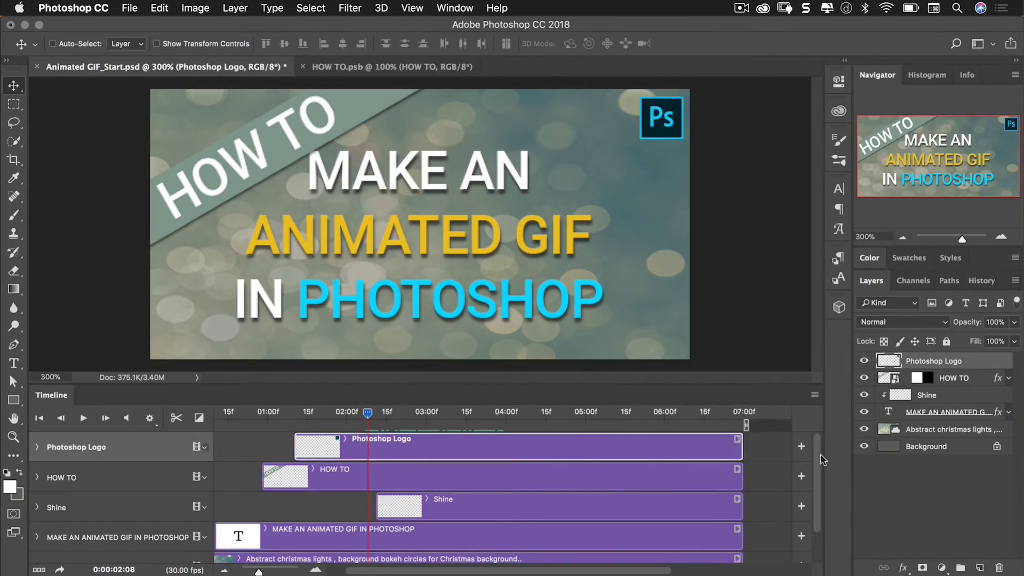
# Add title text Opacity keyframes at 06:12 and at the final frame at 0%
pyautogui.scroll(-3)
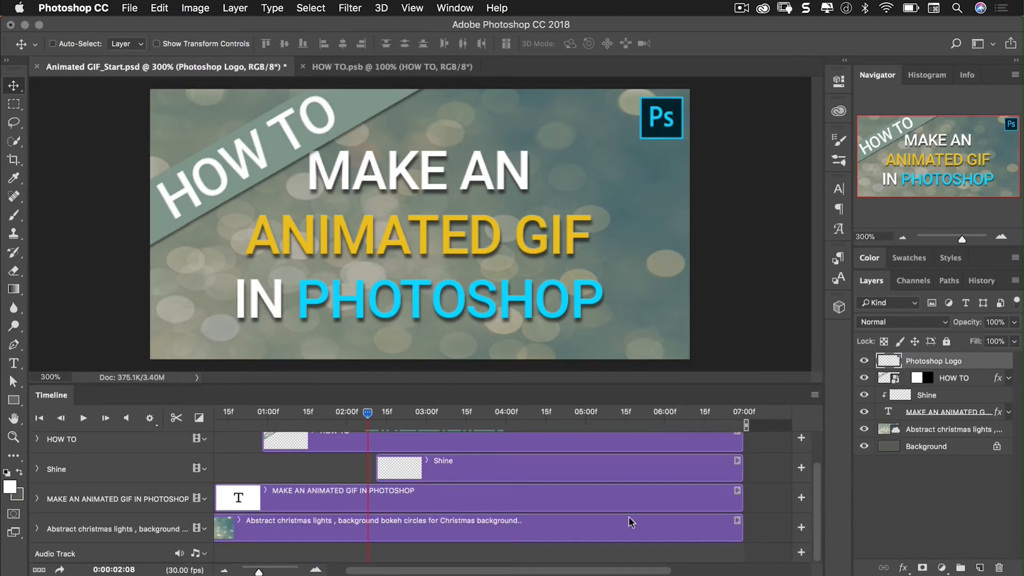
pyautogui.moveTo(322, 497)
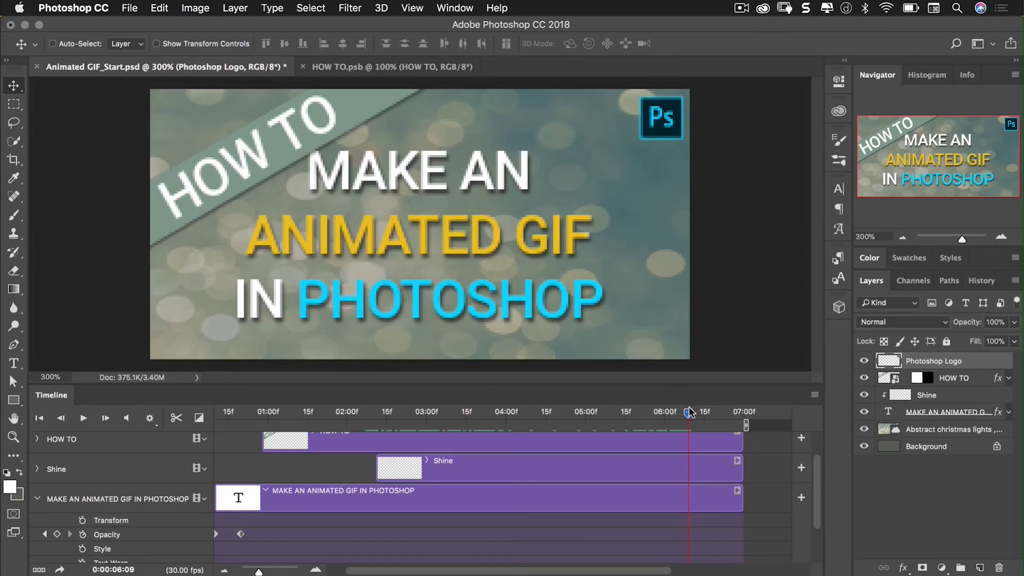
pyautogui.moveTo(689, 413); pyautogui.dragTo(698, 413)
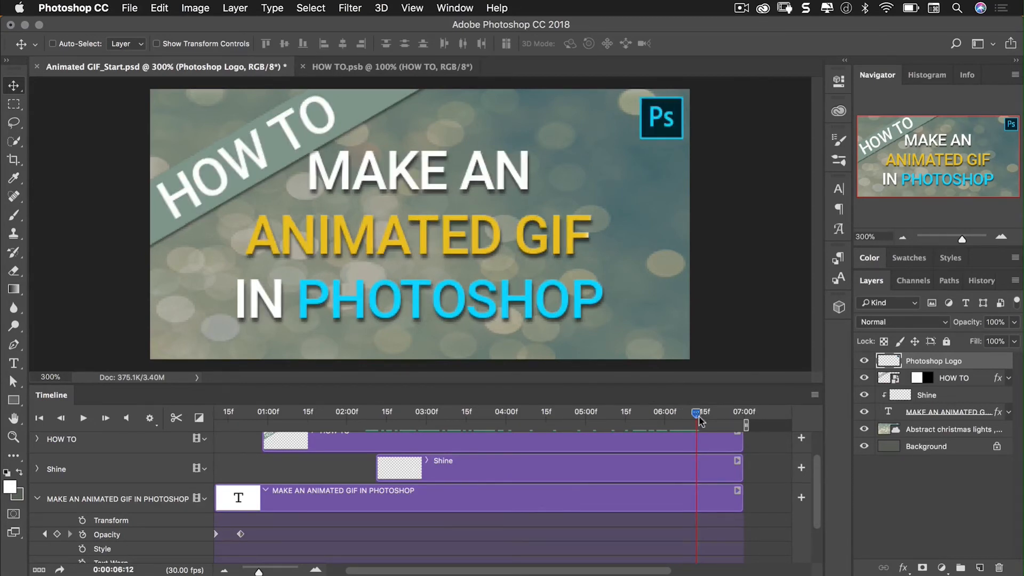
pyautogui.moveTo(123, 550)
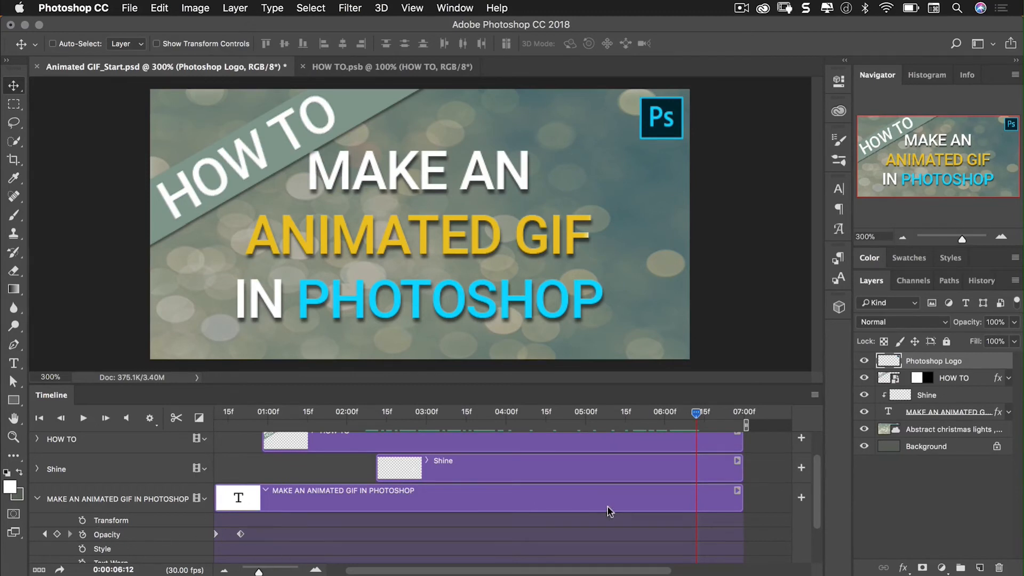
pyautogui.moveTo(211, 525)
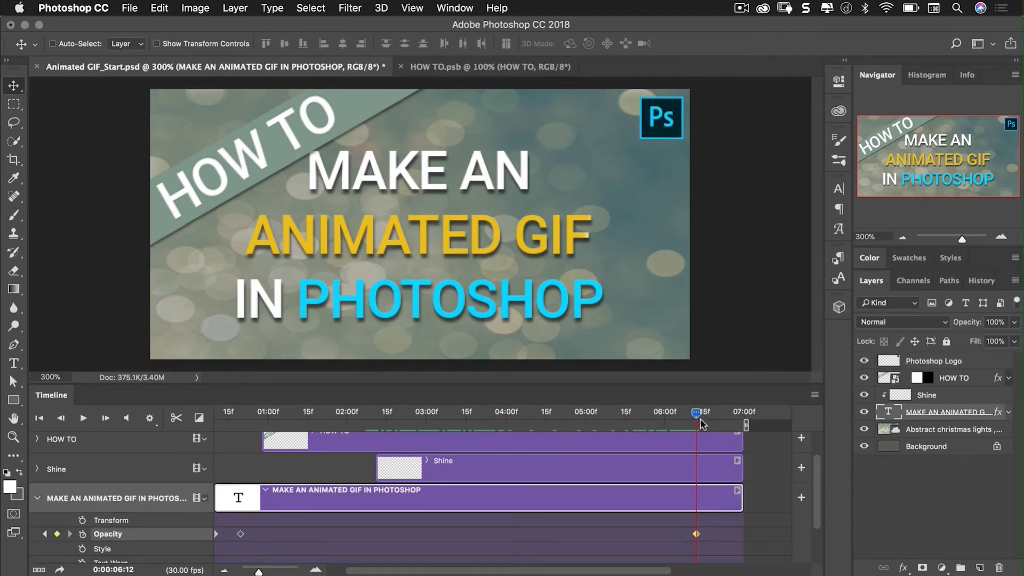
pyautogui.moveTo(699, 411); pyautogui.dragTo(741, 411)
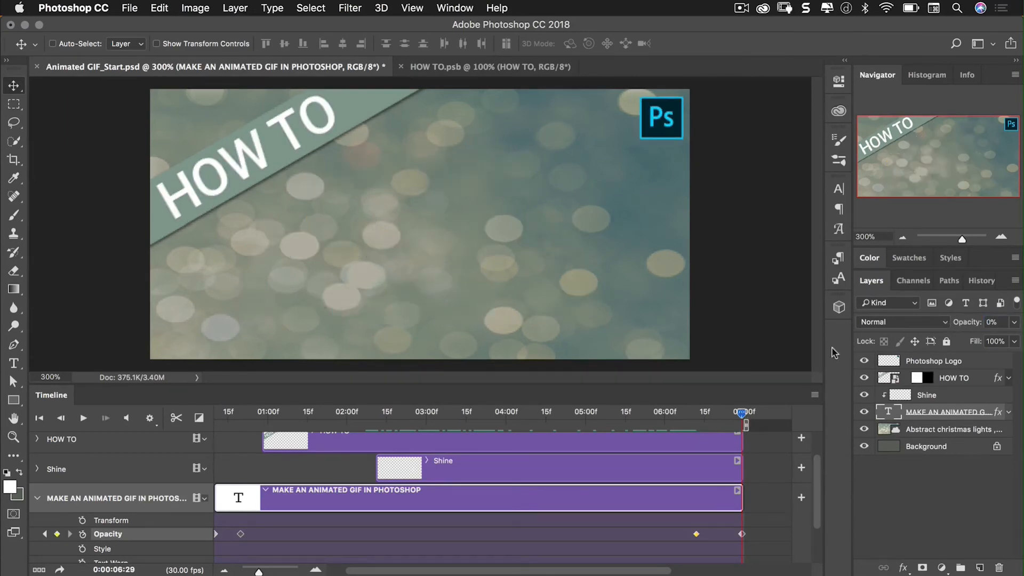
pyautogui.moveTo(176, 571)
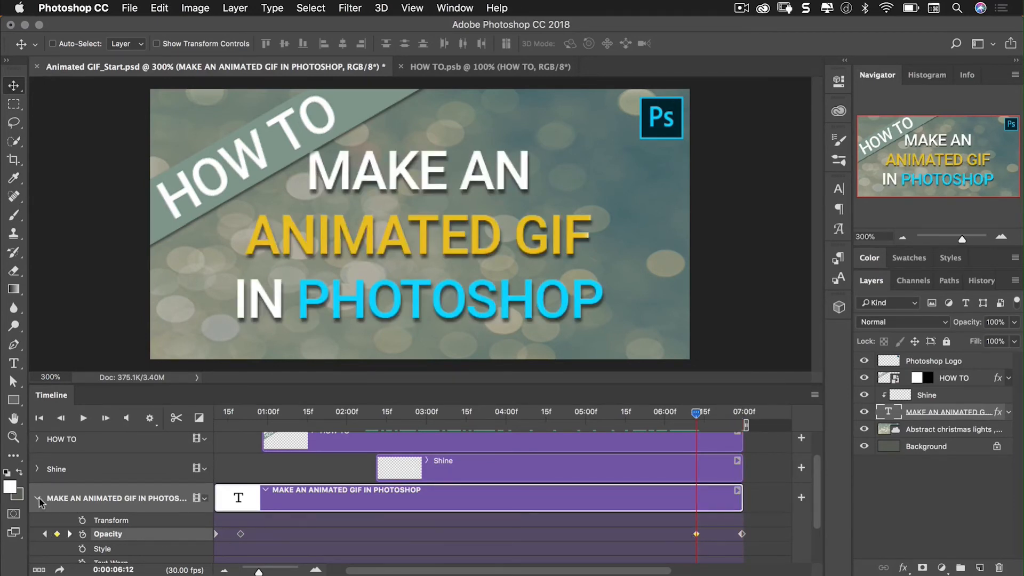
# Fade the HOW TO banner out from 06:12 to the end, then expand the Photoshop Logo layer
pyautogui.click(37, 496)
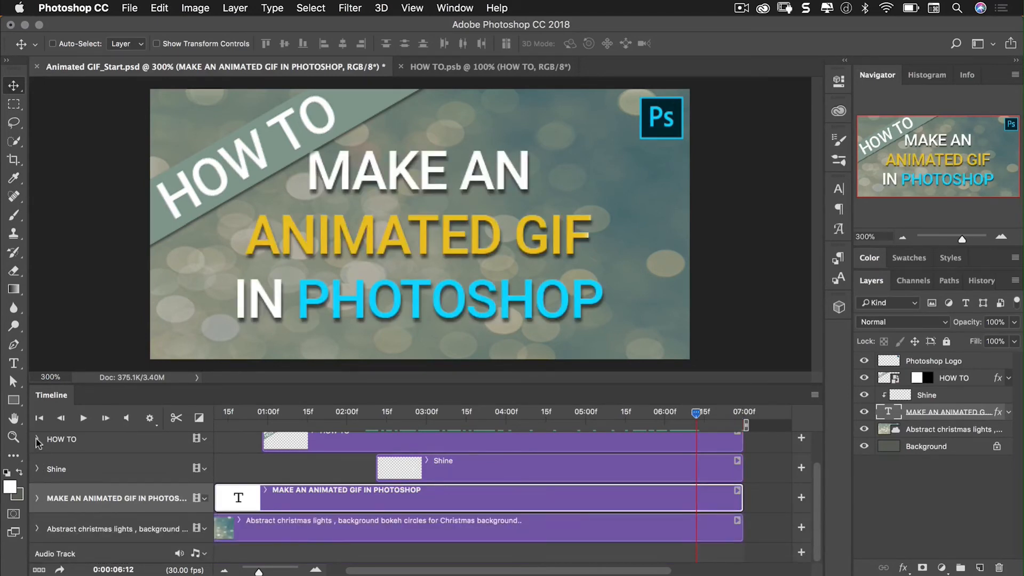
pyautogui.click(37, 440)
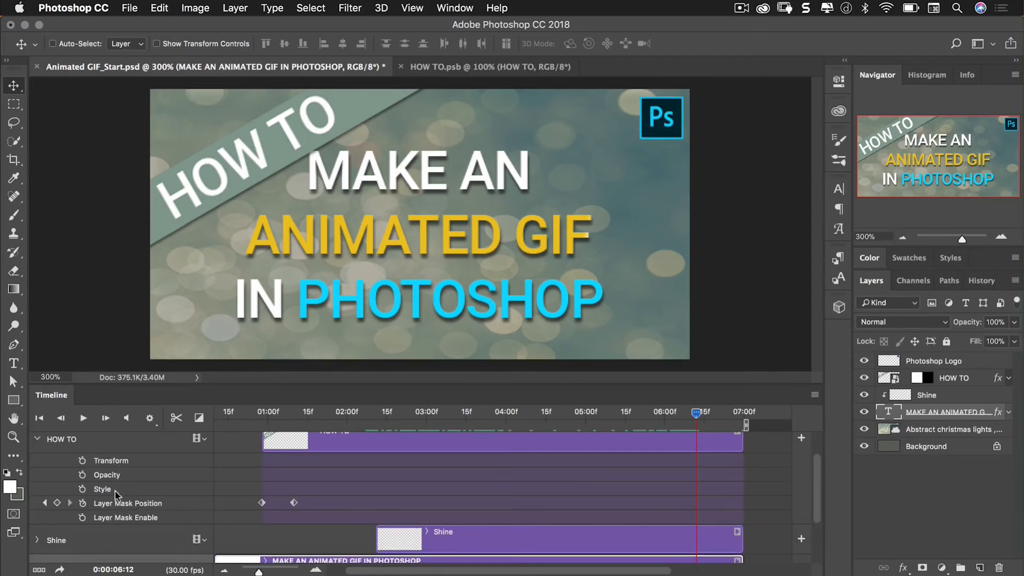
pyautogui.moveTo(101, 491)
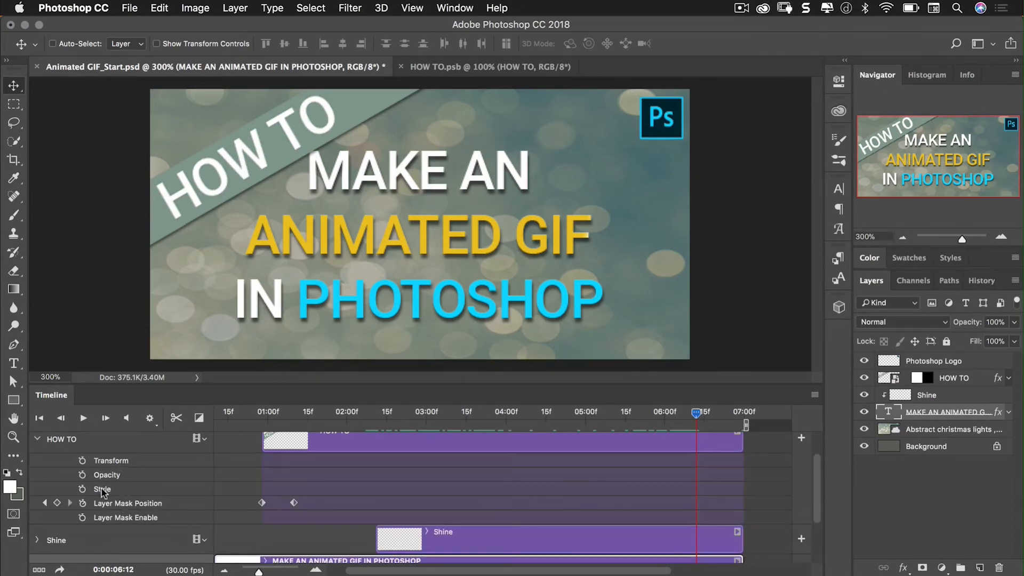
pyautogui.moveTo(85, 478)
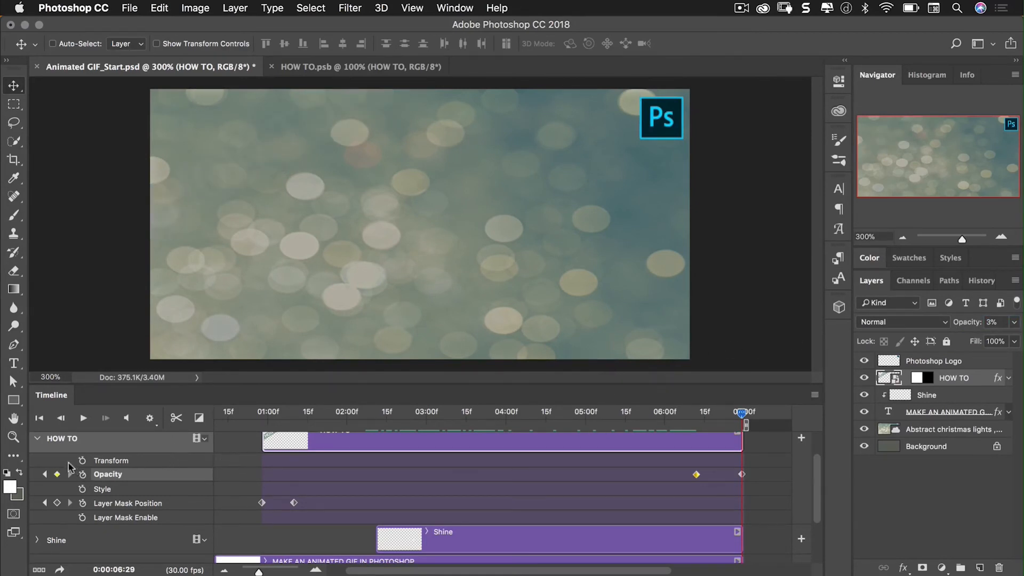
pyautogui.click(38, 439)
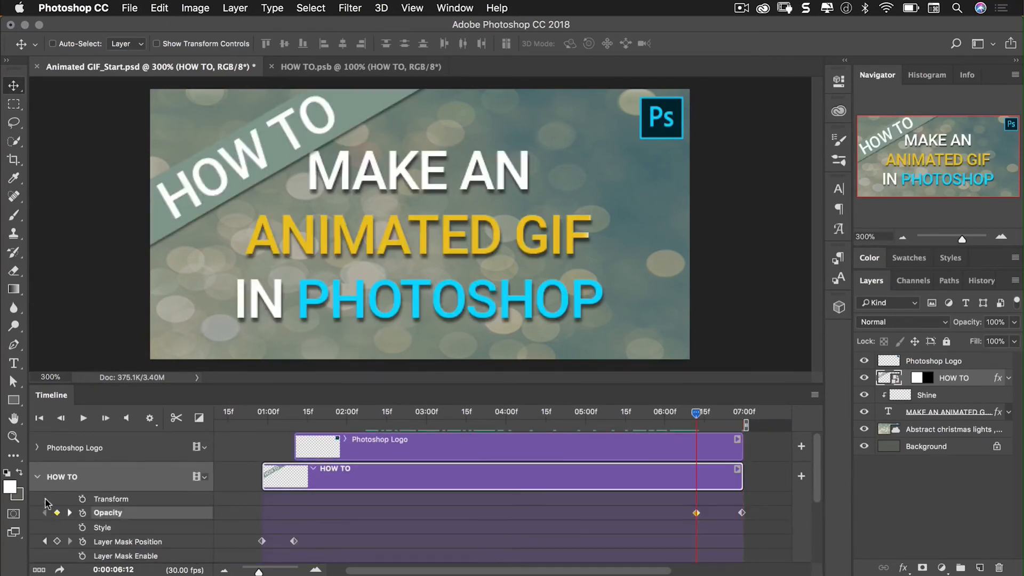
pyautogui.click(38, 476)
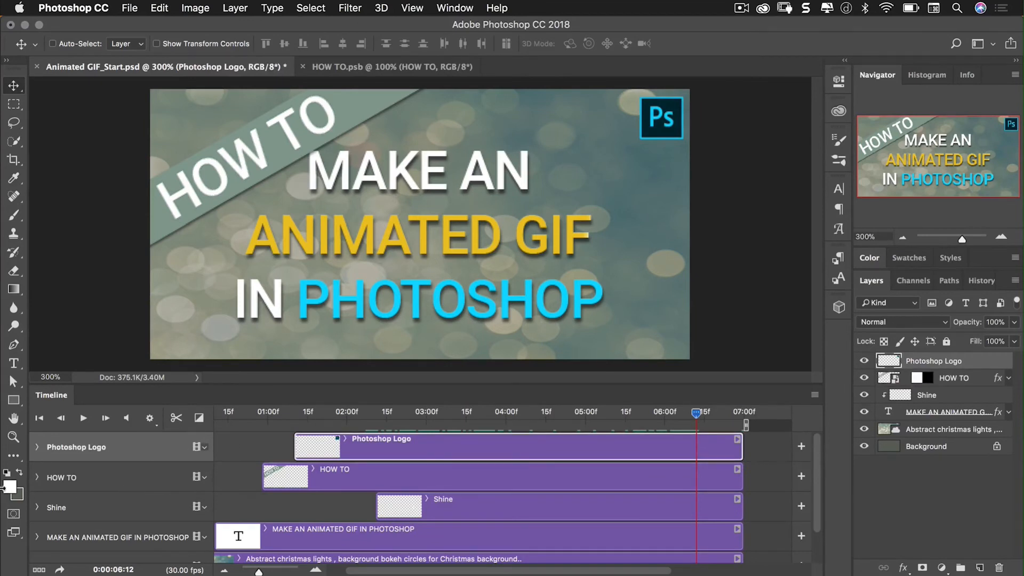
pyautogui.click(38, 448)
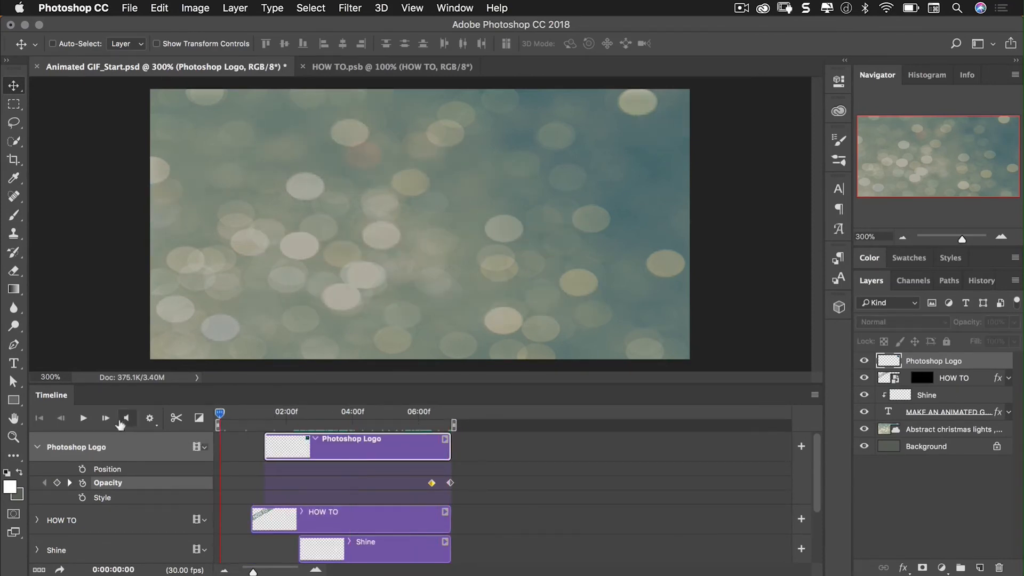
# Play the title-card animation from the start, then open the File menu to export
pyautogui.click(83, 418)
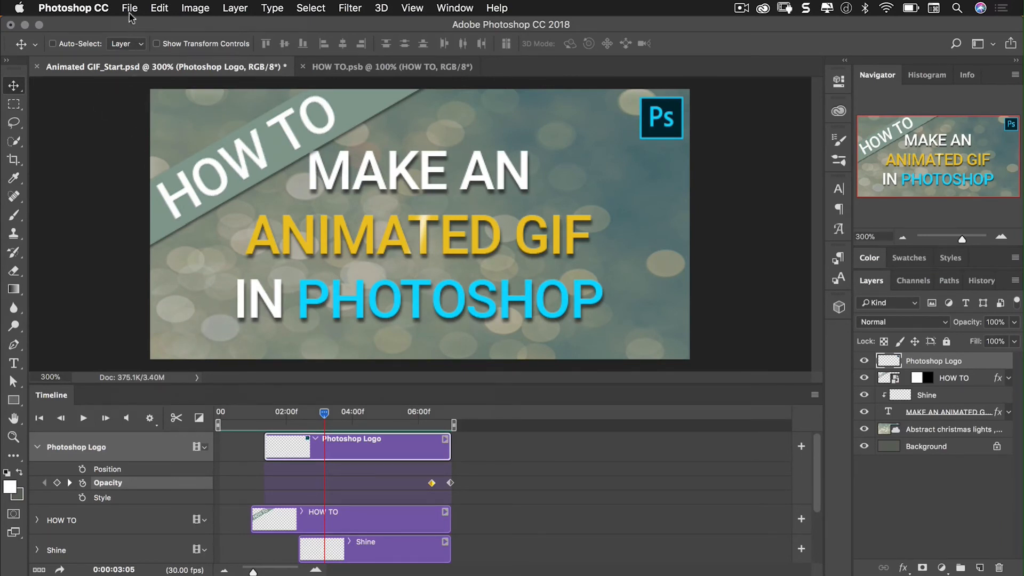
pyautogui.click(130, 8)
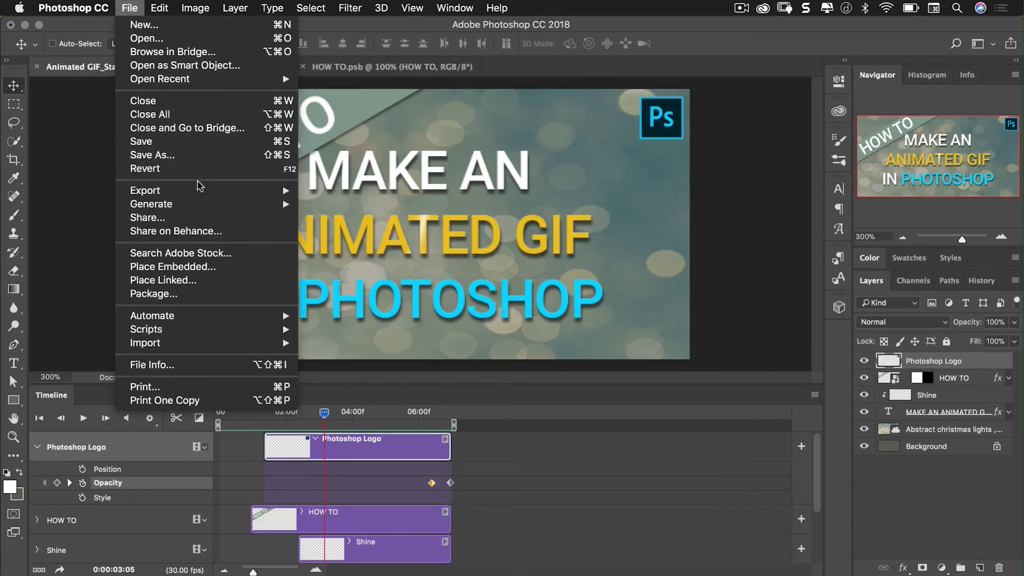